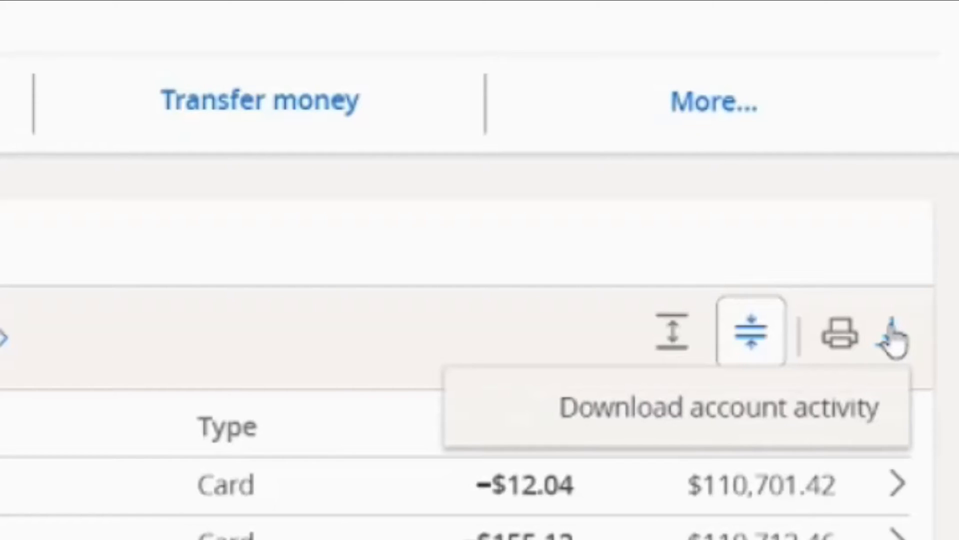
{"action": "mouse_move", "coordinate": [896, 206]}
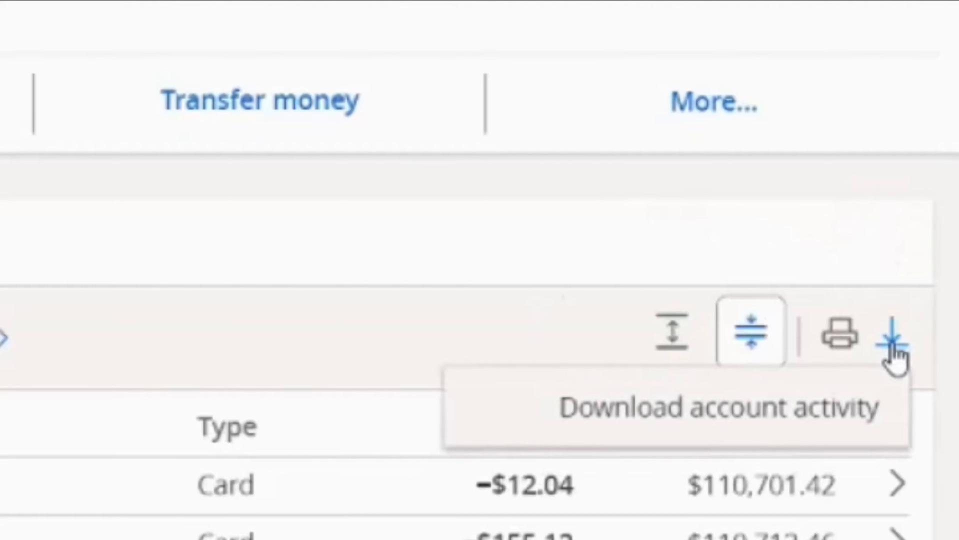
{"action": "mouse_move", "coordinate": [897, 355]}
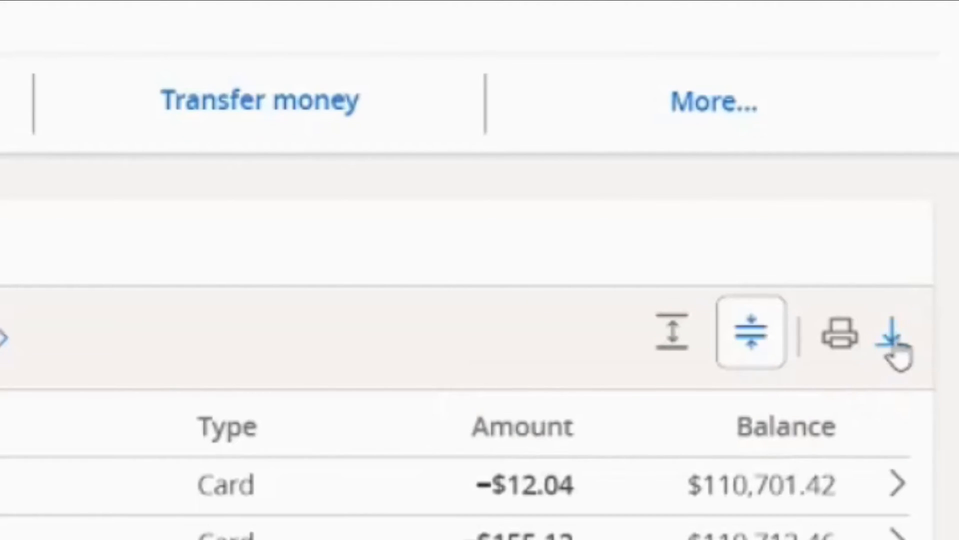
Start an account activity download, keeping Spreadsheet (Excel, CSV) as the file type.
{"action": "left_click", "coordinate": [899, 346]}
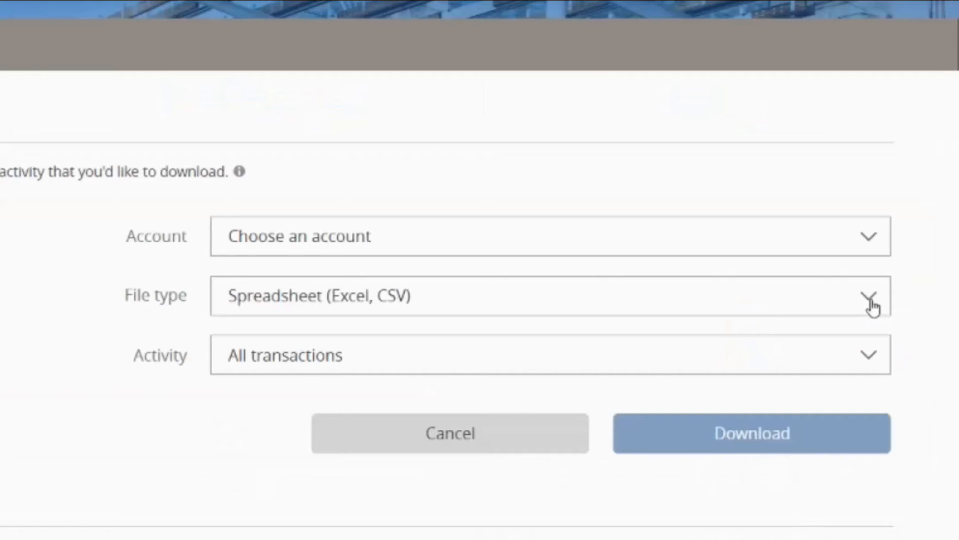
{"action": "left_click", "coordinate": [868, 295]}
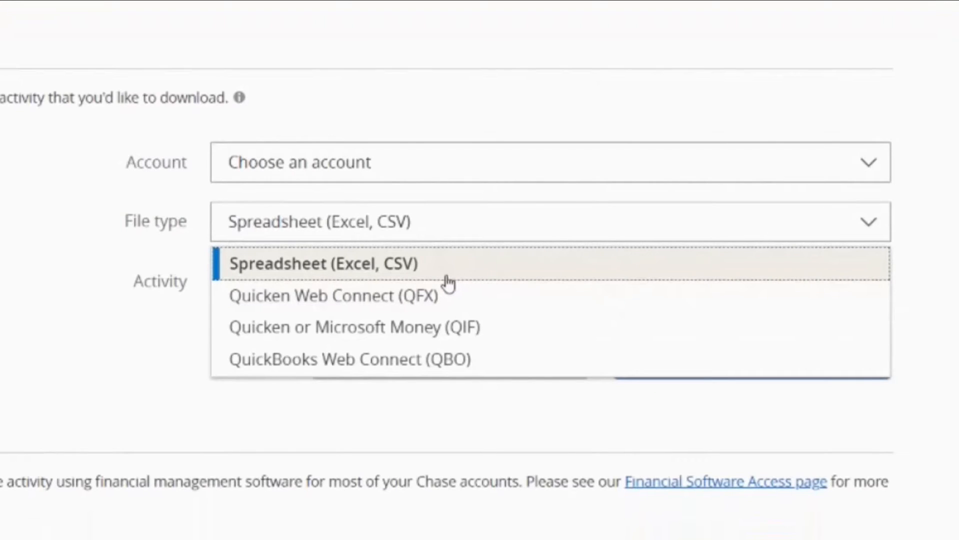
{"action": "mouse_move", "coordinate": [457, 359]}
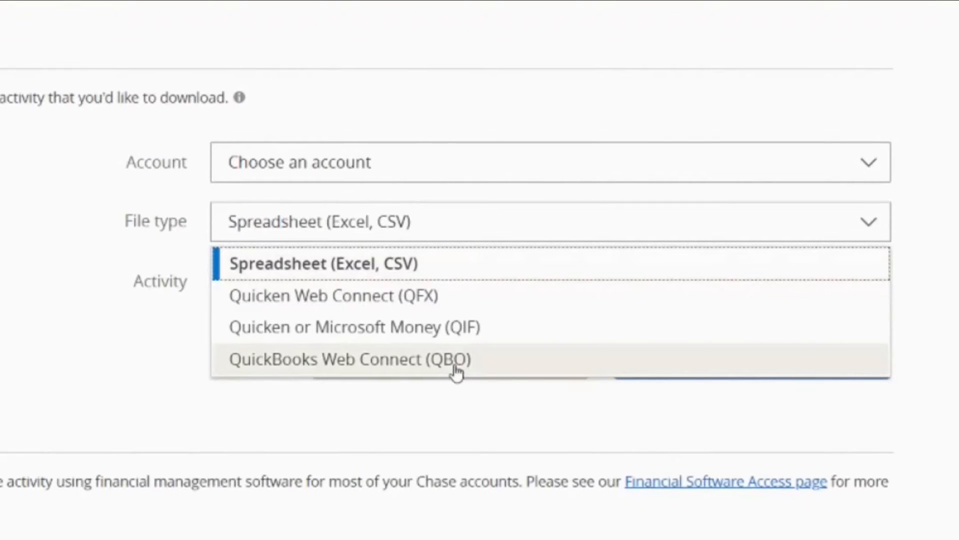
{"action": "mouse_move", "coordinate": [443, 309]}
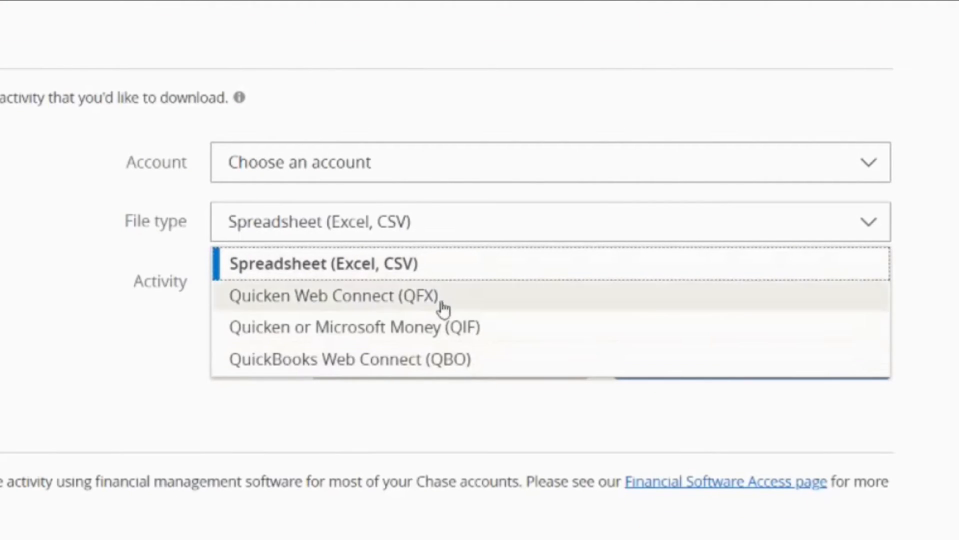
{"action": "left_click", "coordinate": [322, 264]}
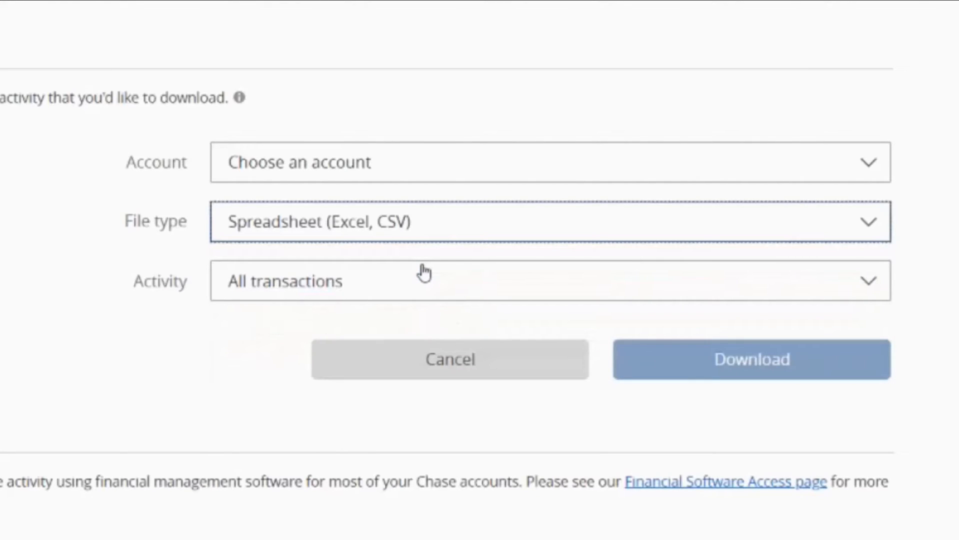
{"action": "mouse_move", "coordinate": [401, 294]}
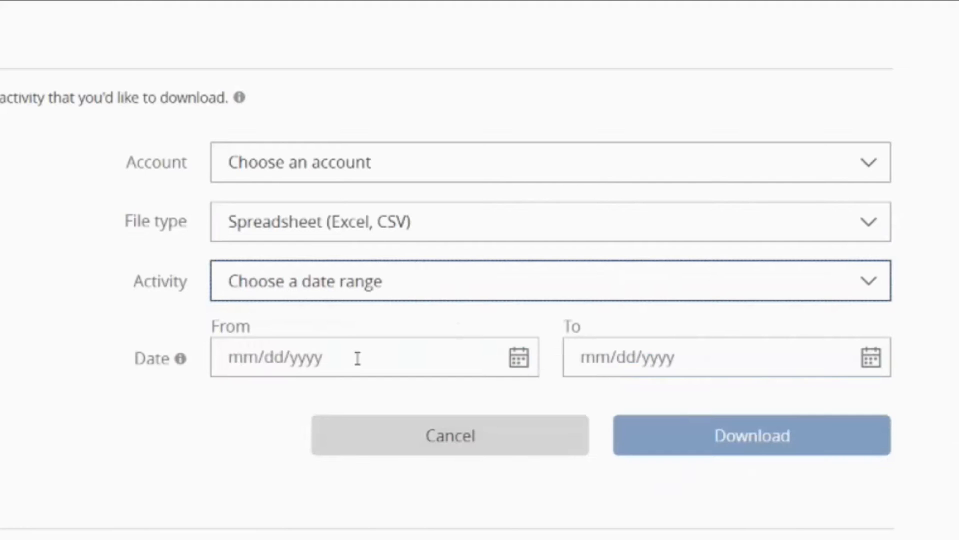
Set the date range 01/01/2019 to 12/31/2019 and download the activity.
{"action": "left_click", "coordinate": [370, 358]}
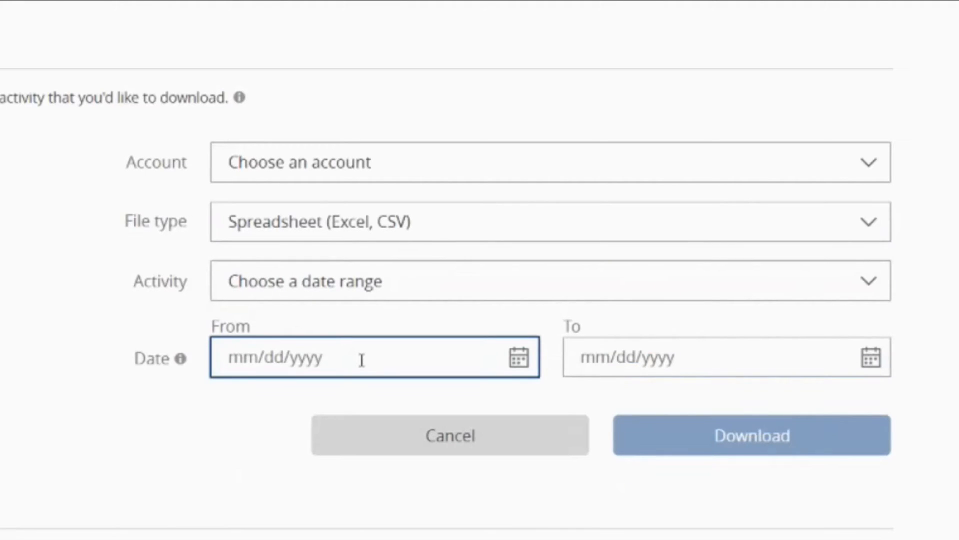
{"action": "type", "text": "12/31/2019"}
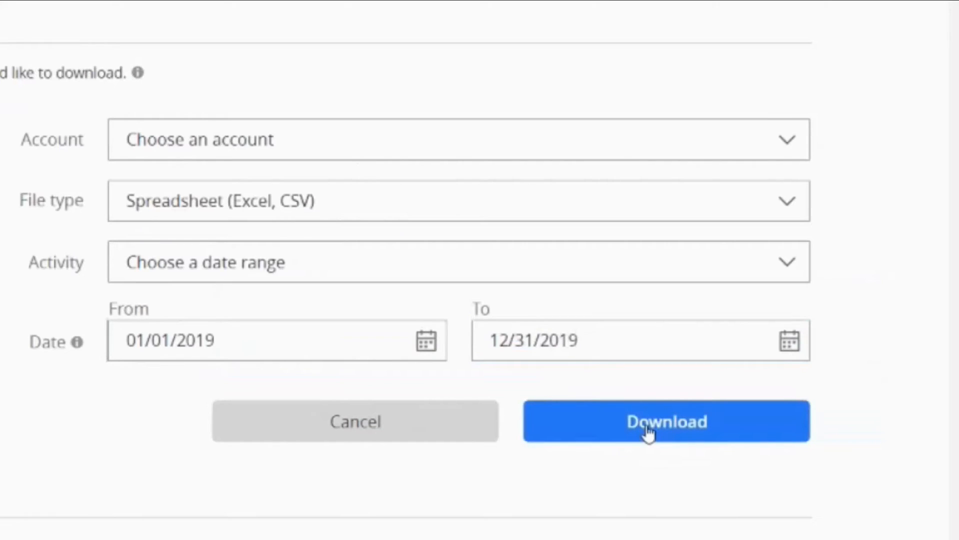
{"action": "left_click", "coordinate": [666, 421]}
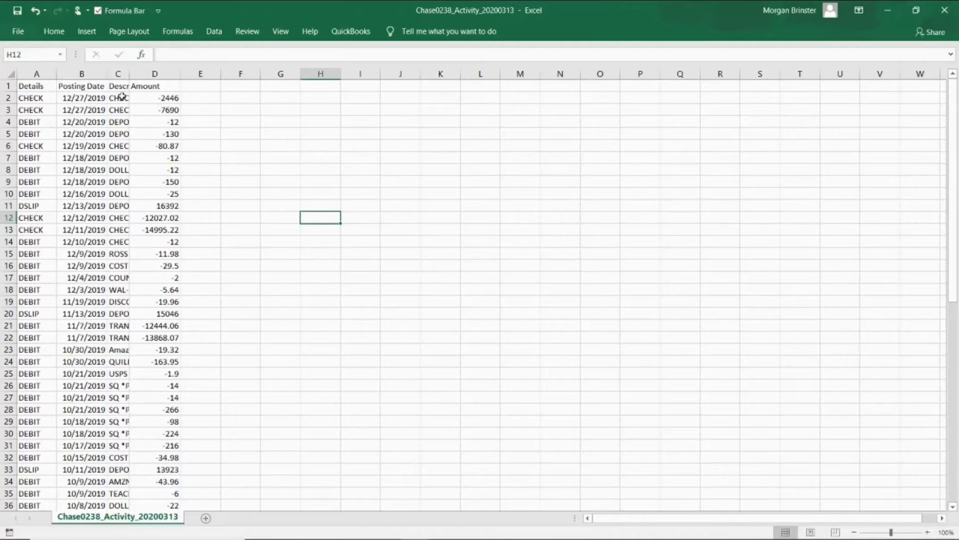
{"action": "mouse_move", "coordinate": [135, 170]}
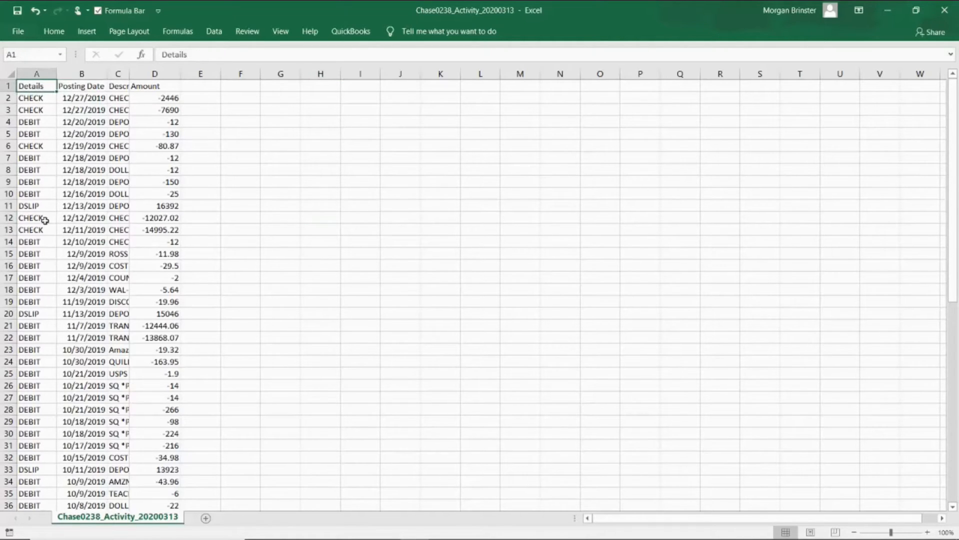
{"action": "mouse_move", "coordinate": [106, 73]}
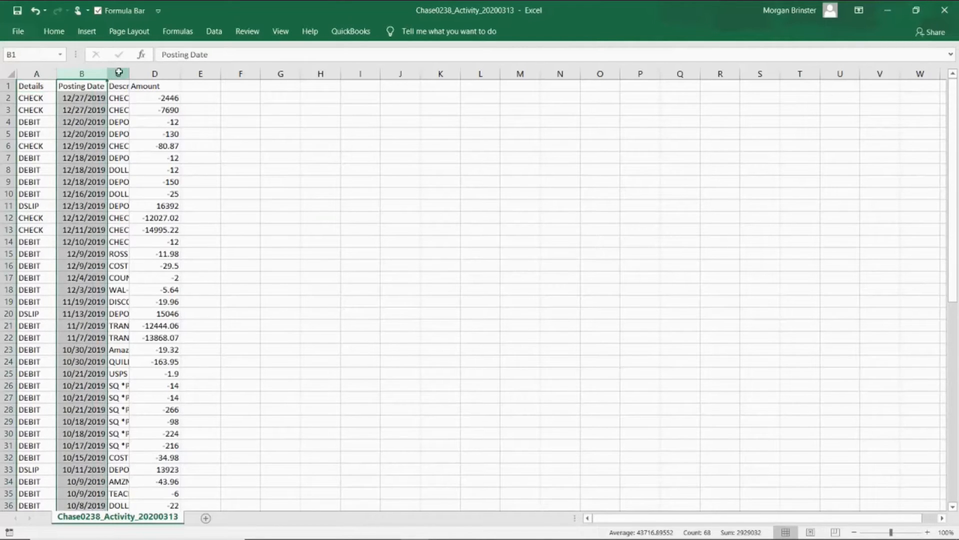
Inspect the Description and Amount columns, then begin typing 'Suppl' as the first transaction's category in E2.
{"action": "left_click", "coordinate": [118, 86]}
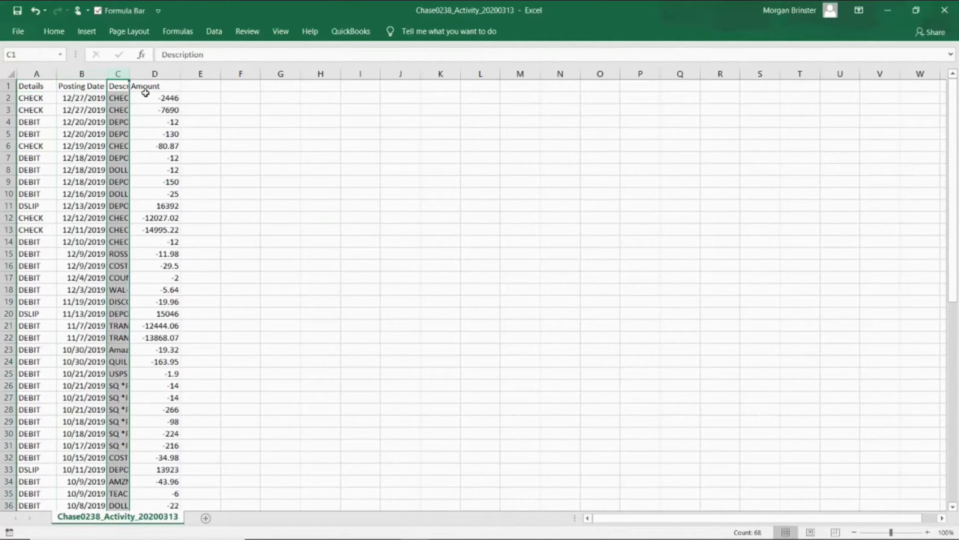
{"action": "left_click", "coordinate": [154, 73]}
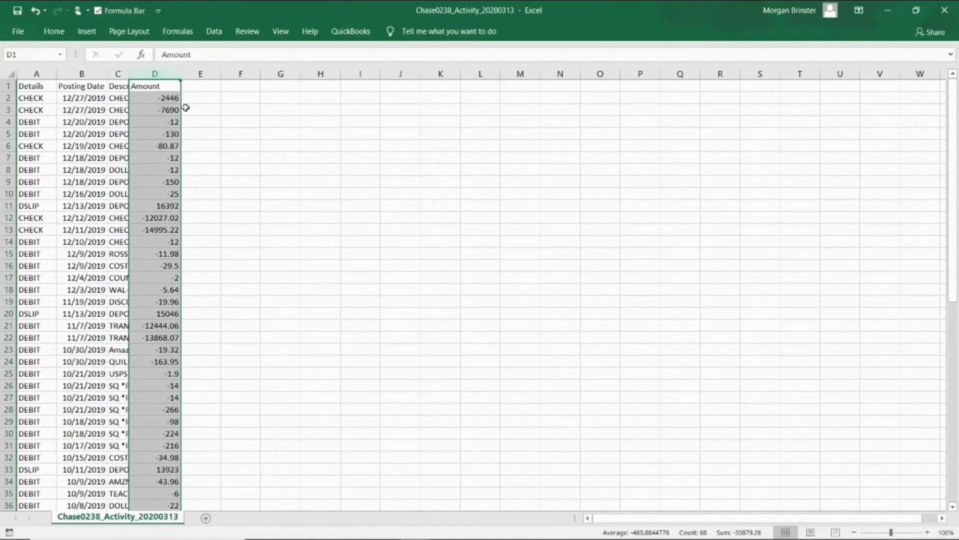
{"action": "left_click", "coordinate": [200, 98]}
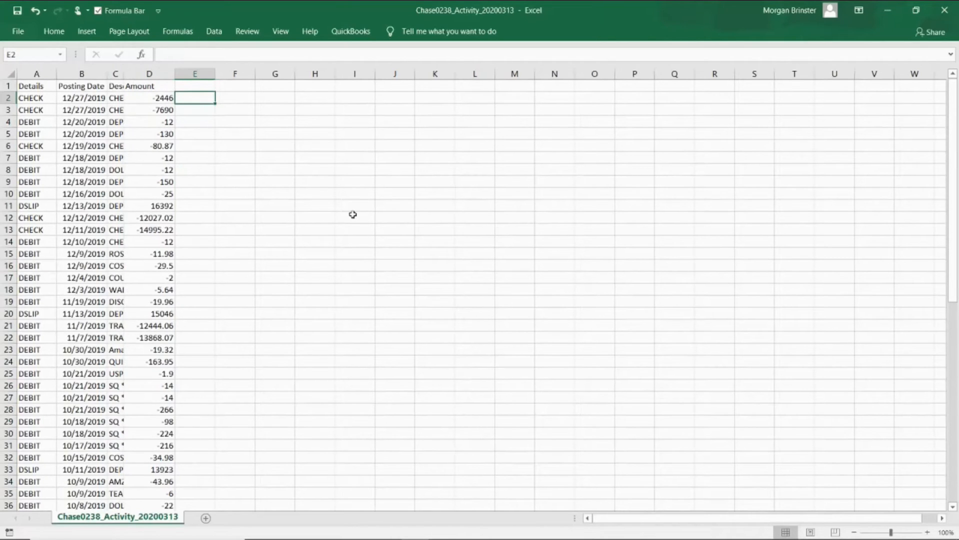
{"action": "type", "text": "s"}
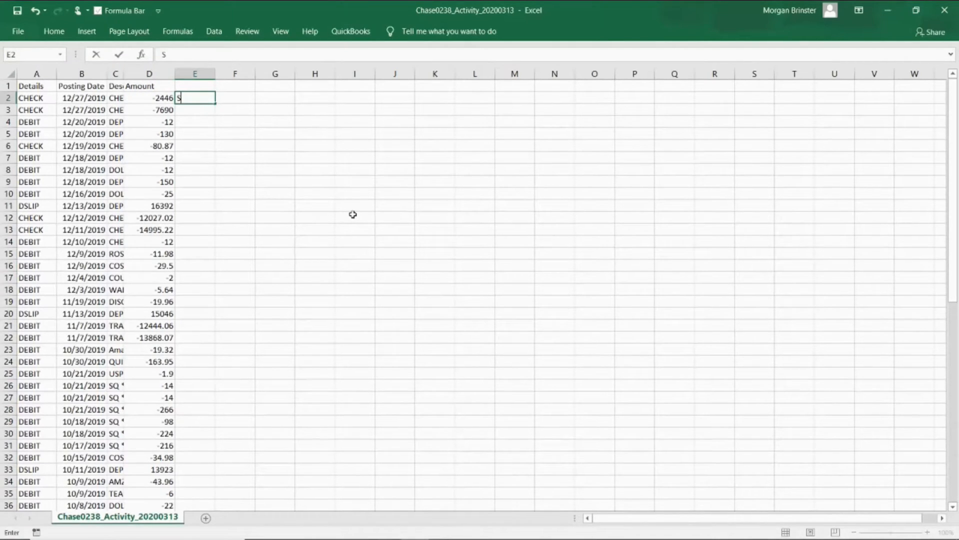
{"action": "type", "text": "uppl"}
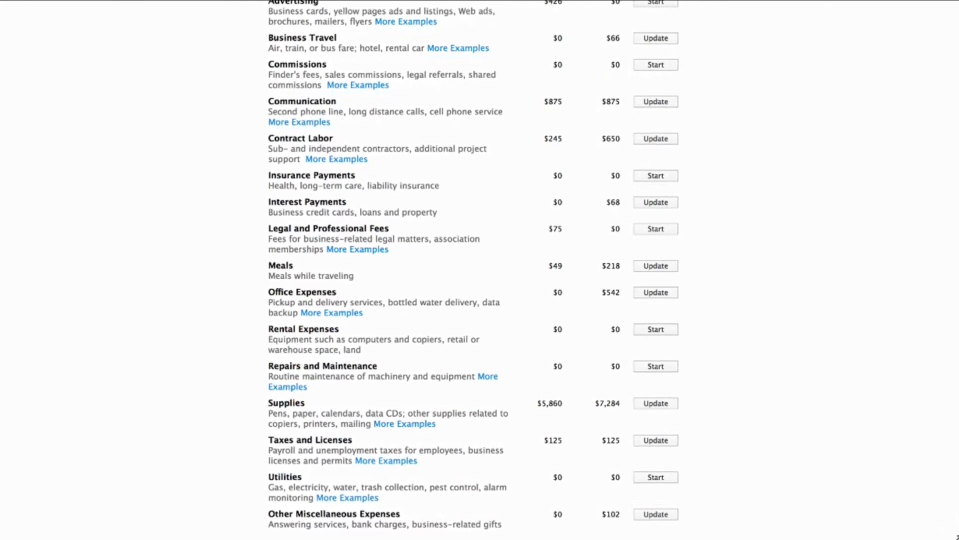
Scroll through the tax site's business expense categories such as Supplies and Utilities.
{"action": "scroll", "scroll_direction": "down", "scroll_amount": 3}
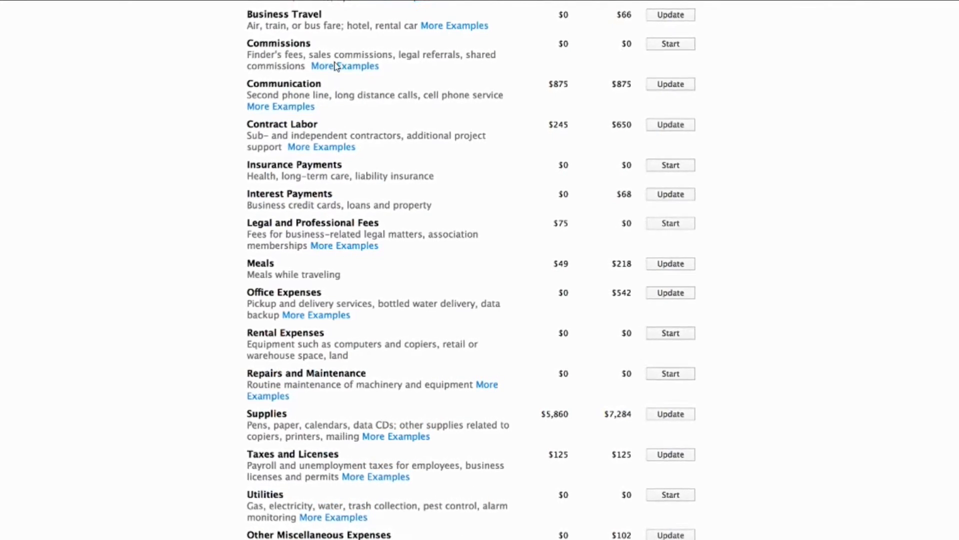
{"action": "scroll", "scroll_direction": "down", "scroll_amount": 3}
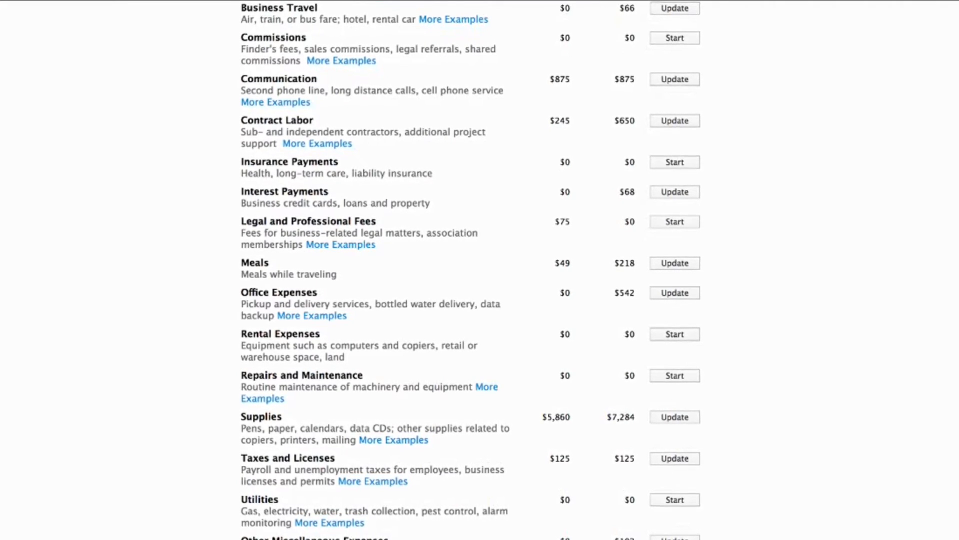
{"action": "scroll", "scroll_direction": "down", "scroll_amount": 3}
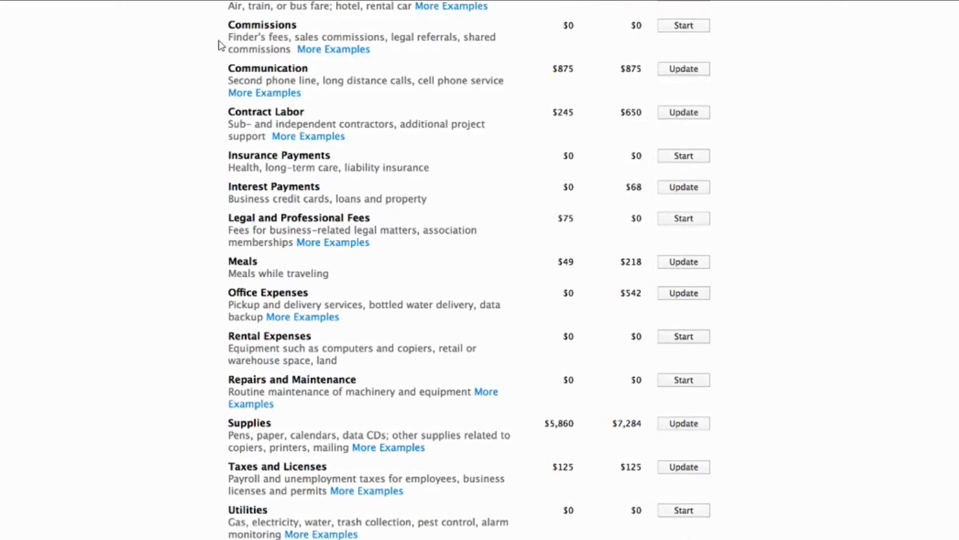
{"action": "scroll", "scroll_direction": "down", "scroll_amount": 3}
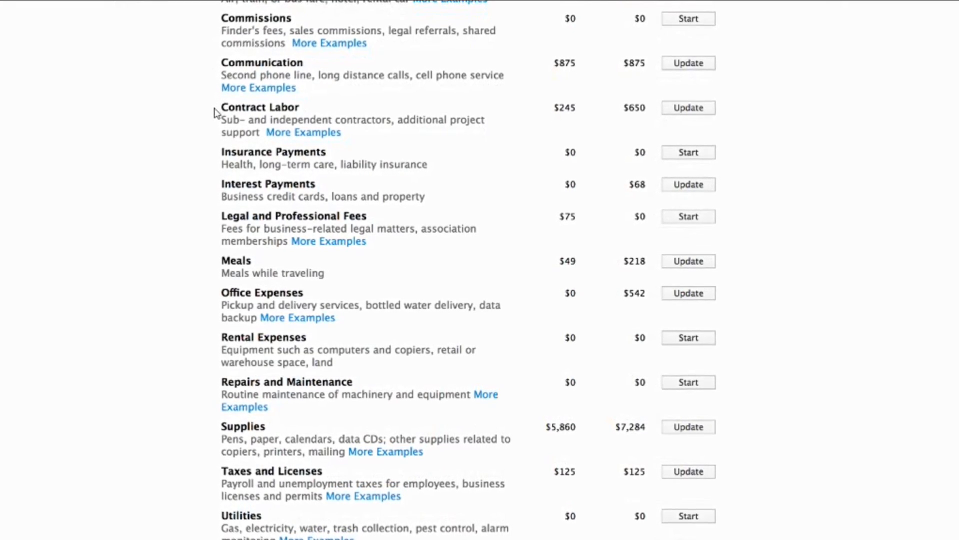
{"action": "scroll", "scroll_direction": "up", "scroll_amount": 3}
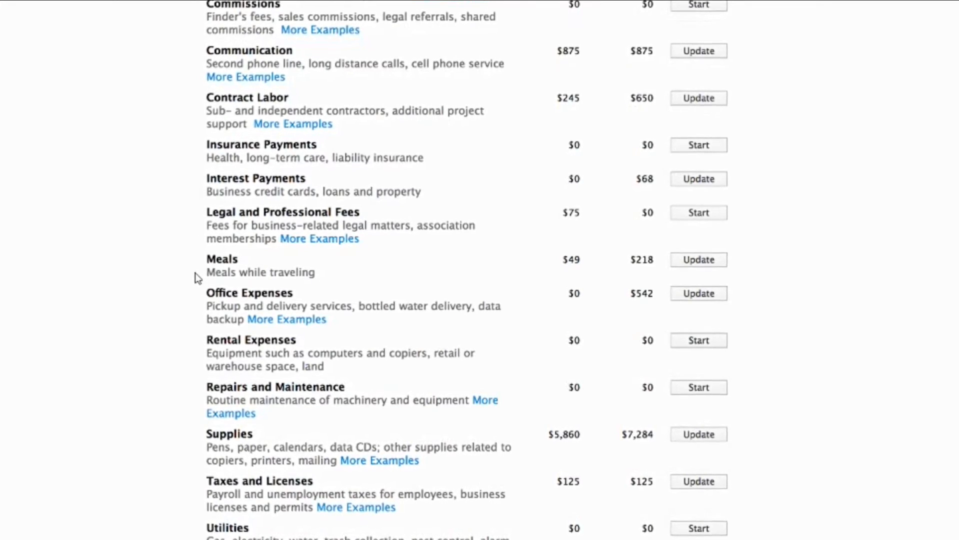
{"action": "scroll", "scroll_direction": "down", "scroll_amount": 3}
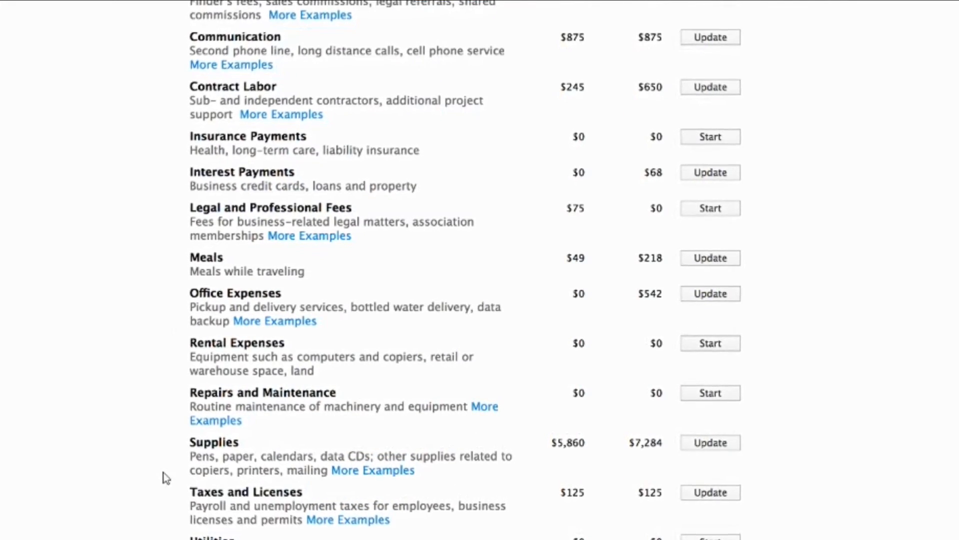
{"action": "scroll", "scroll_direction": "up", "scroll_amount": 3}
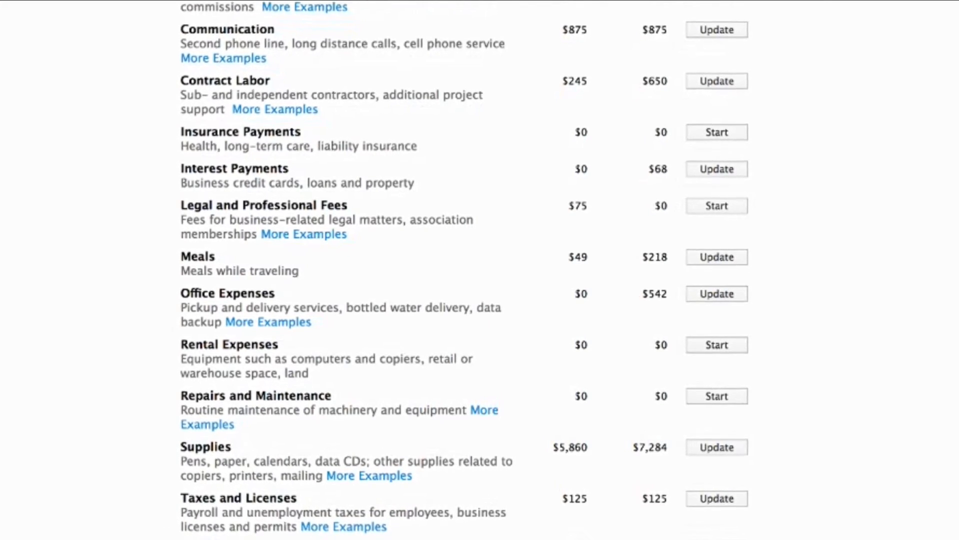
{"action": "scroll", "scroll_direction": "down", "scroll_amount": 3}
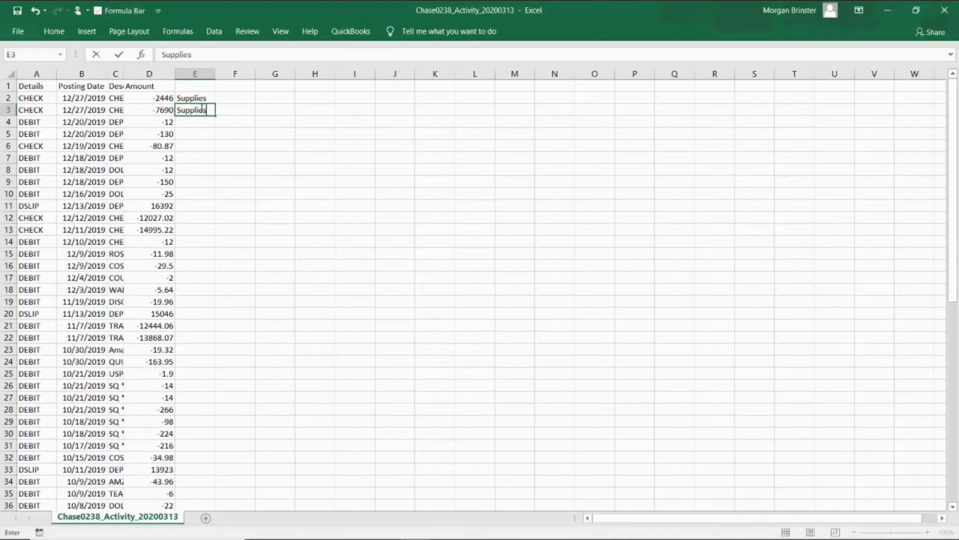
Enter categories like Supplies, Income and Wages down column E, then start a header in E1.
{"action": "key", "text": "Return"}
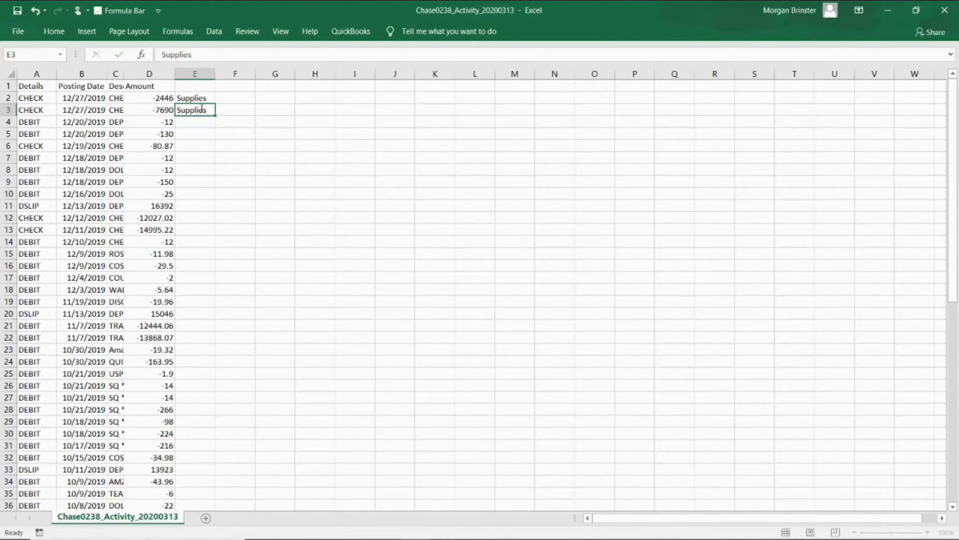
{"action": "key", "text": "Return"}
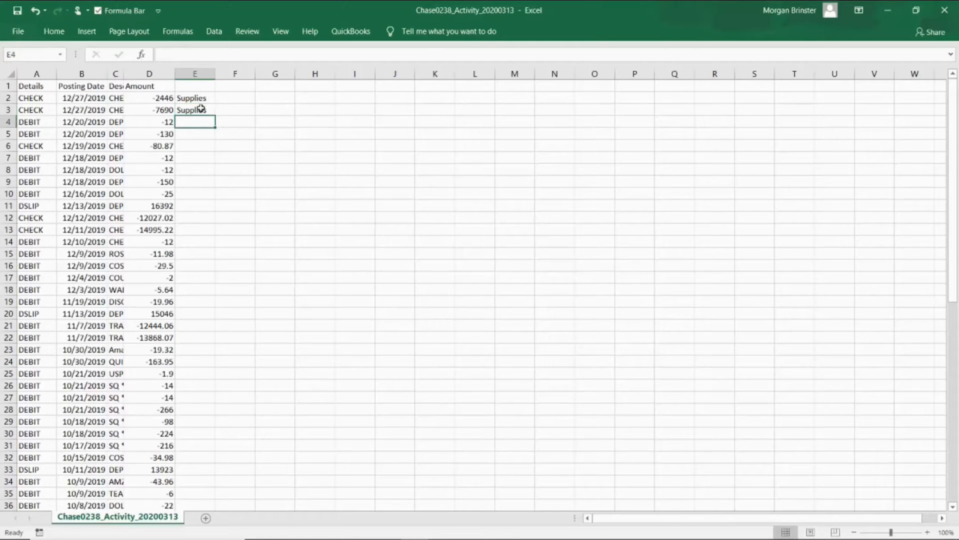
{"action": "type", "text": "Supplies"}
{"action": "left_click", "coordinate": [195, 206]}
{"action": "type", "text": "Income"}
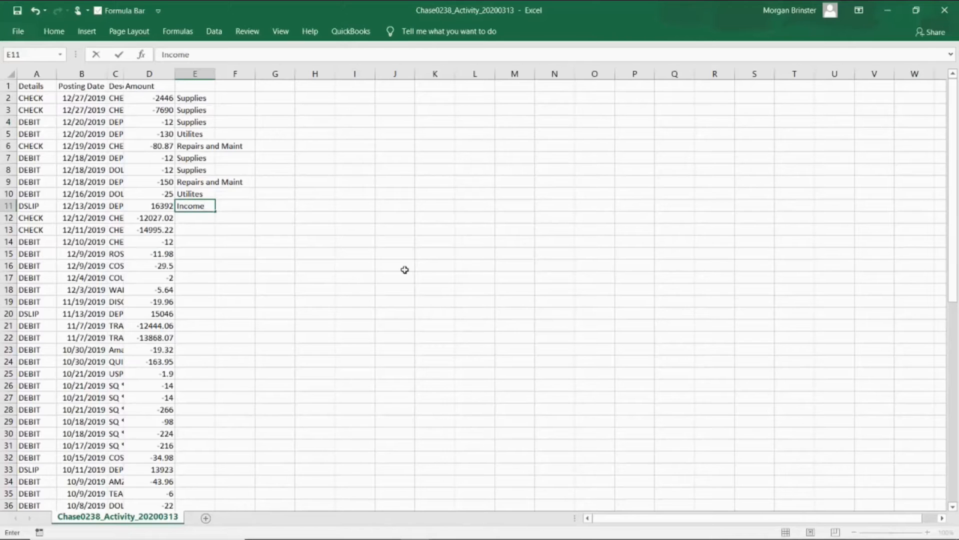
{"action": "key", "text": "Return"}
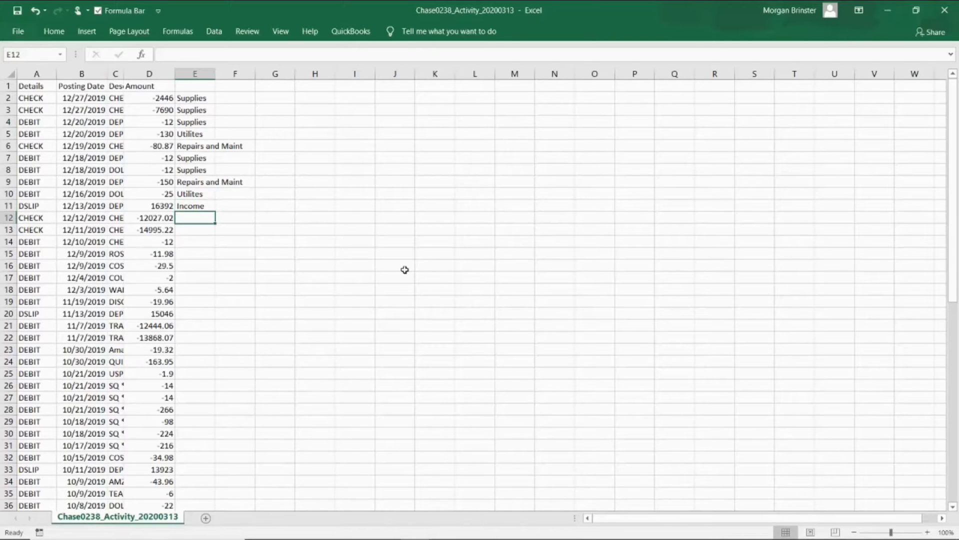
{"action": "type", "text": "Wages"}
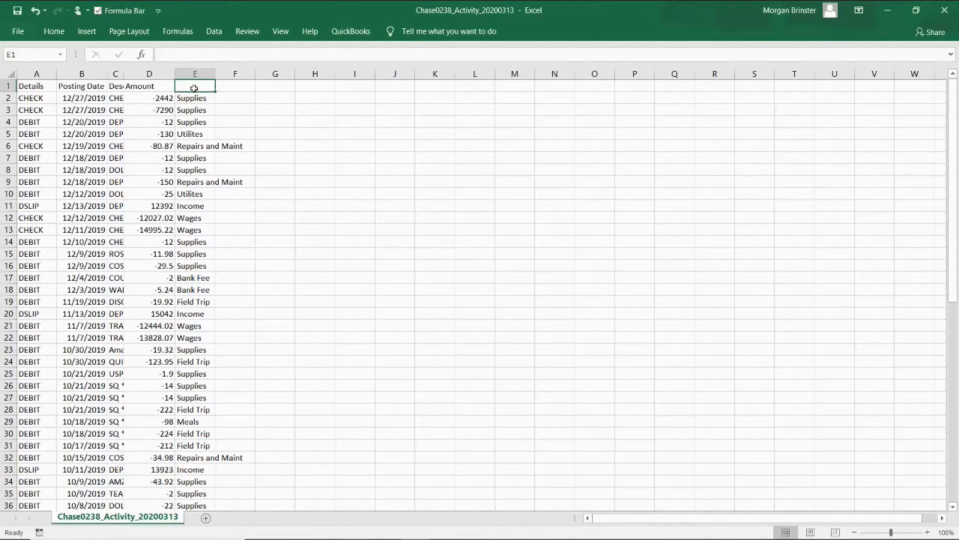
{"action": "type", "text": "S"}
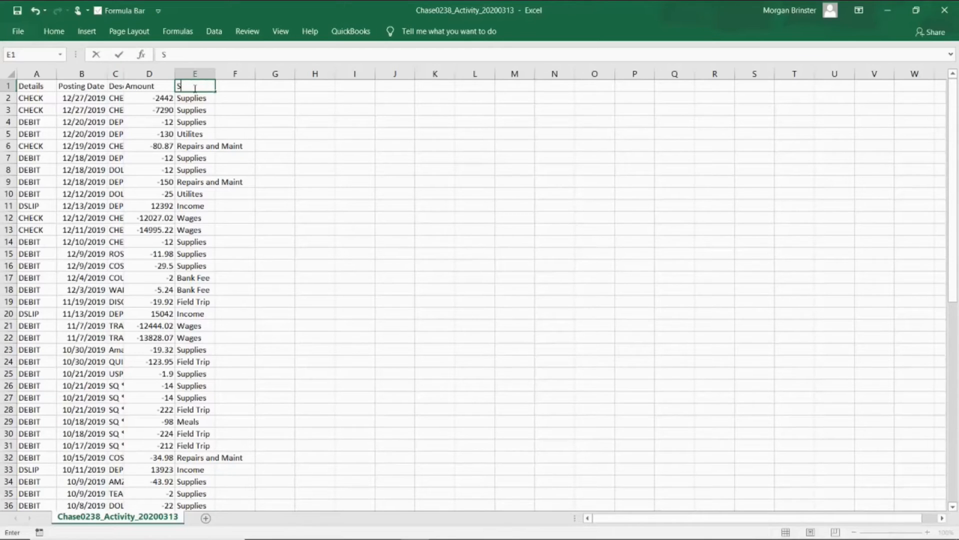
{"action": "type", "text": "ate"}
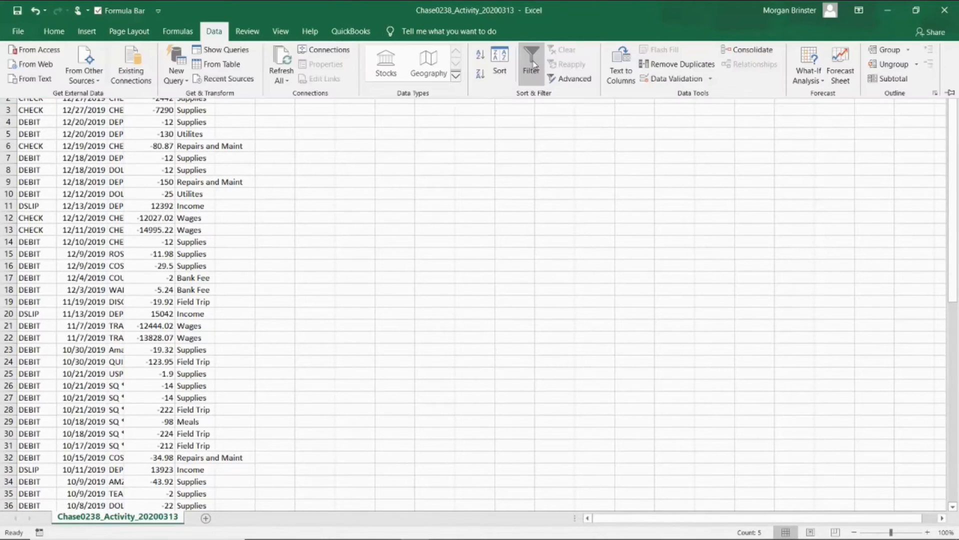
Add filters to the header row and sort the transactions A to Z by category.
{"action": "left_click", "coordinate": [531, 63]}
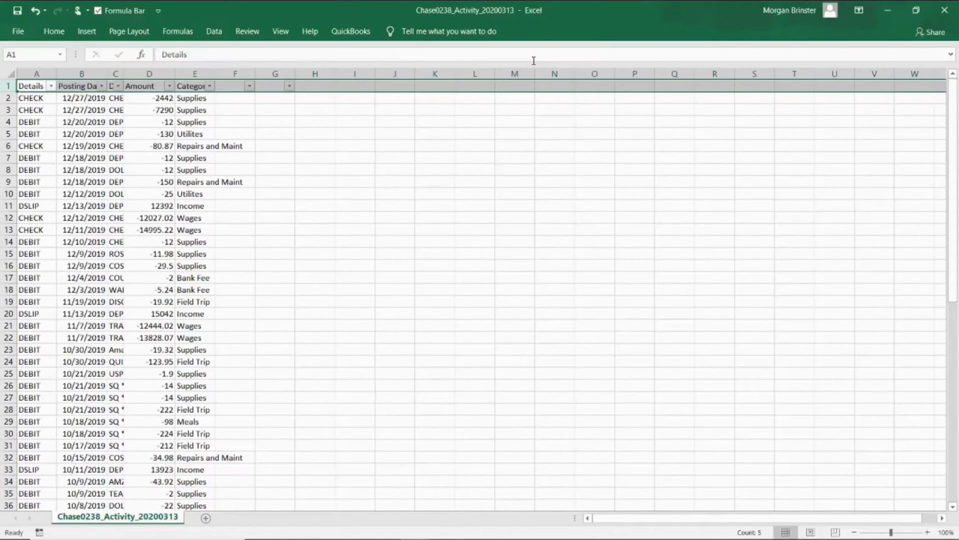
{"action": "mouse_move", "coordinate": [533, 61]}
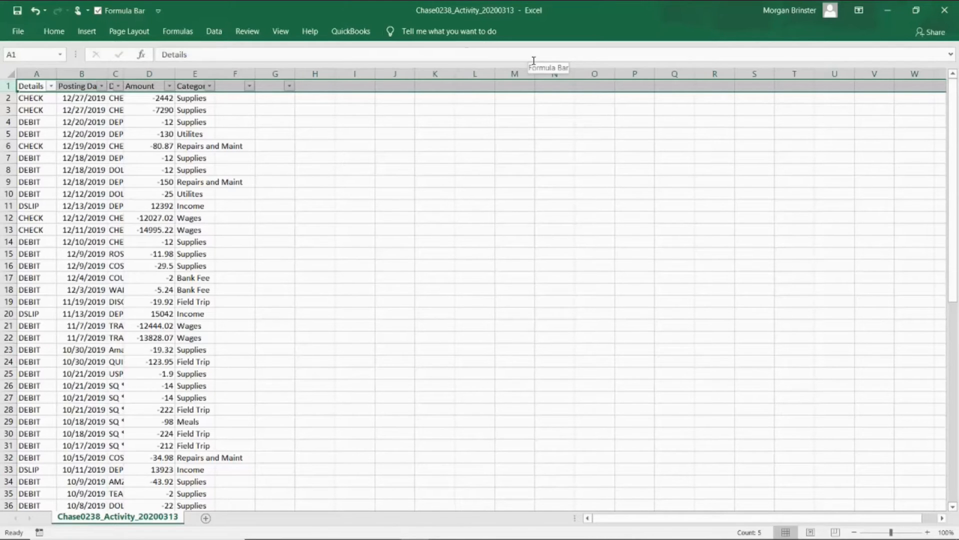
{"action": "left_click", "coordinate": [234, 98]}
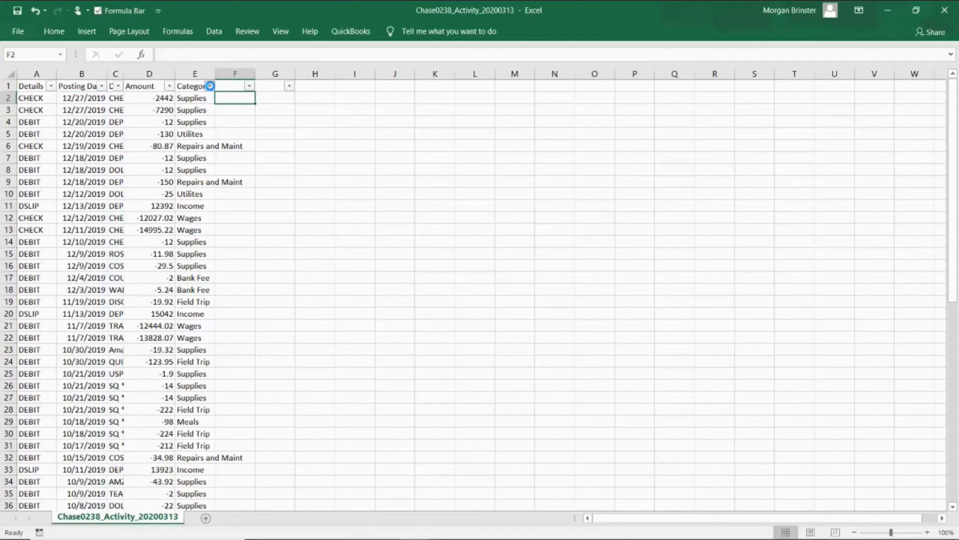
{"action": "left_click", "coordinate": [210, 86]}
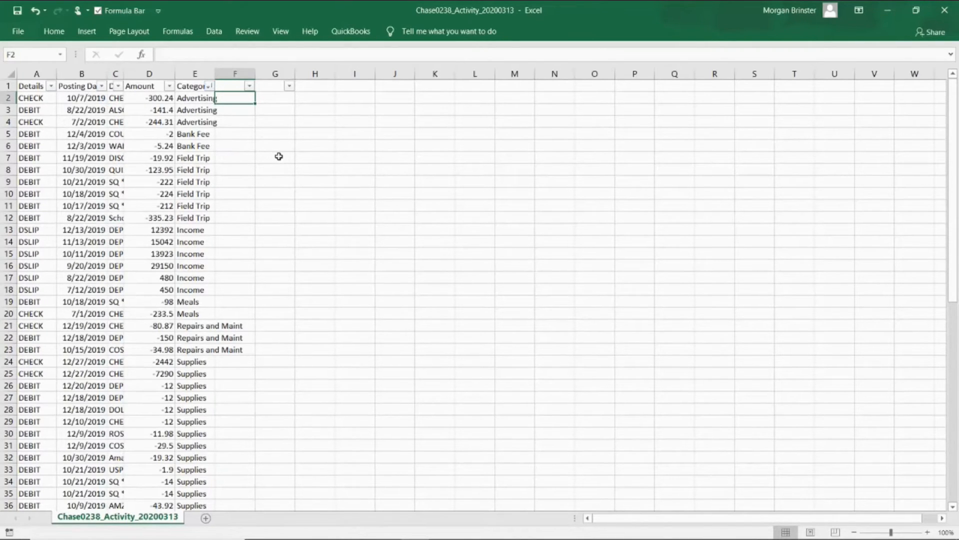
{"action": "mouse_move", "coordinate": [218, 110]}
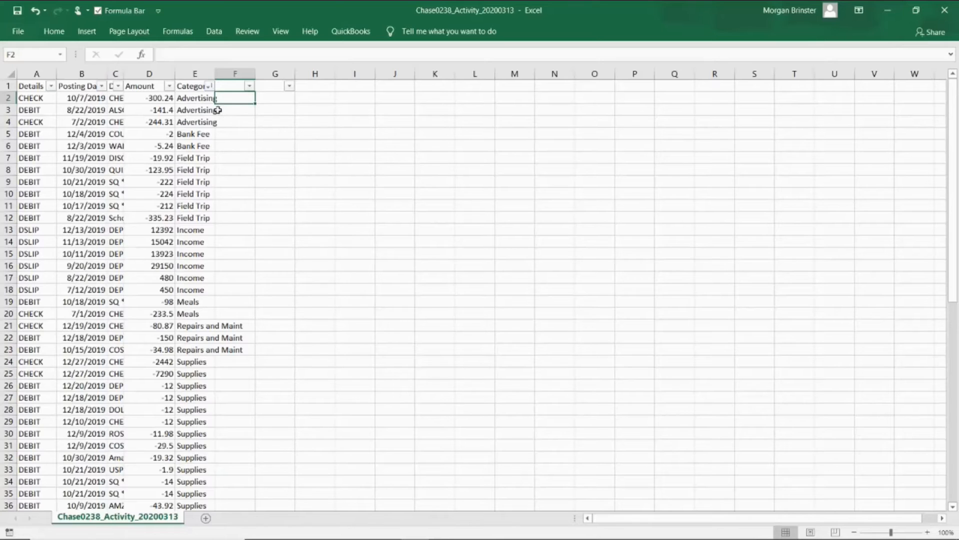
Review the grouped Advertising, Bank Fee and Field Trip rows and select the empty G1 header for totals.
{"action": "left_click_drag", "start_coordinate": [194, 98], "coordinate": [194, 122]}
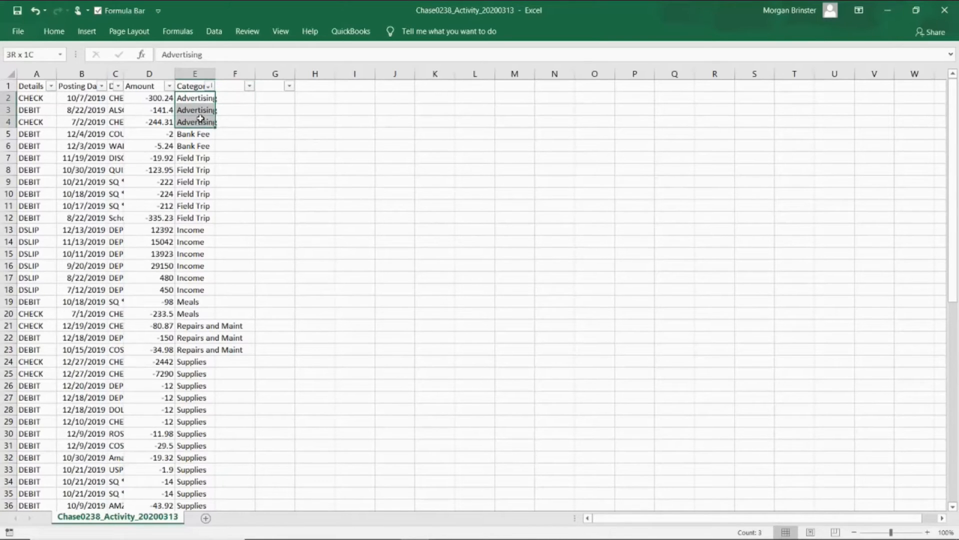
{"action": "left_click", "coordinate": [194, 98]}
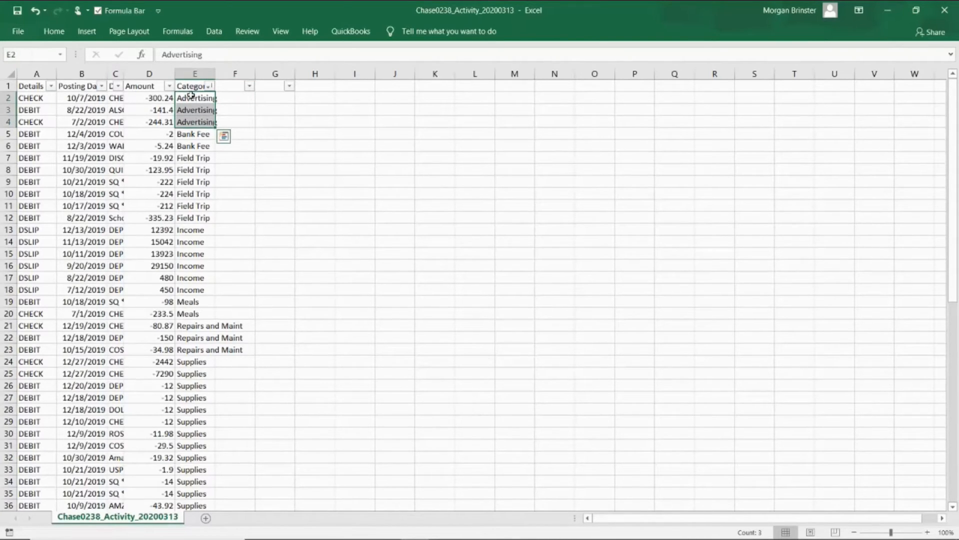
{"action": "left_click", "coordinate": [194, 133]}
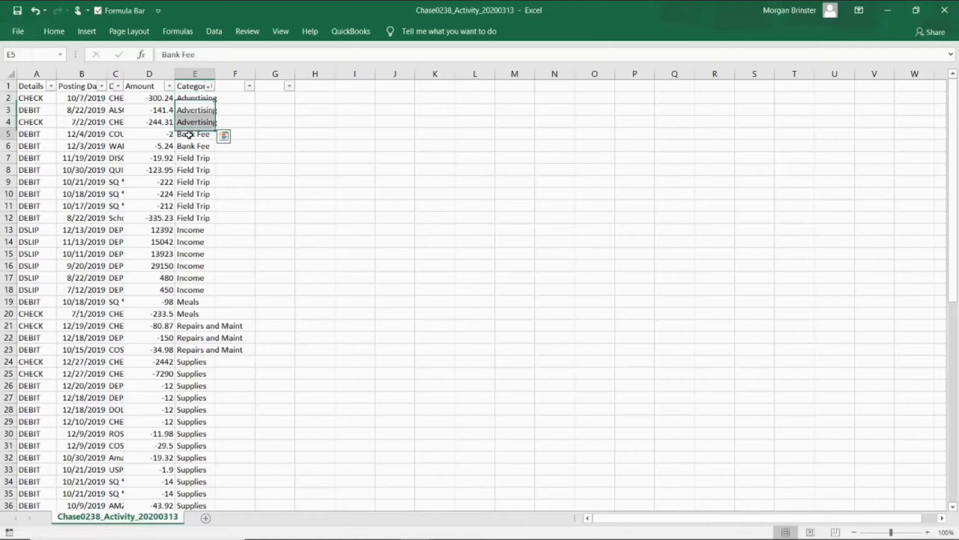
{"action": "left_click", "coordinate": [194, 169]}
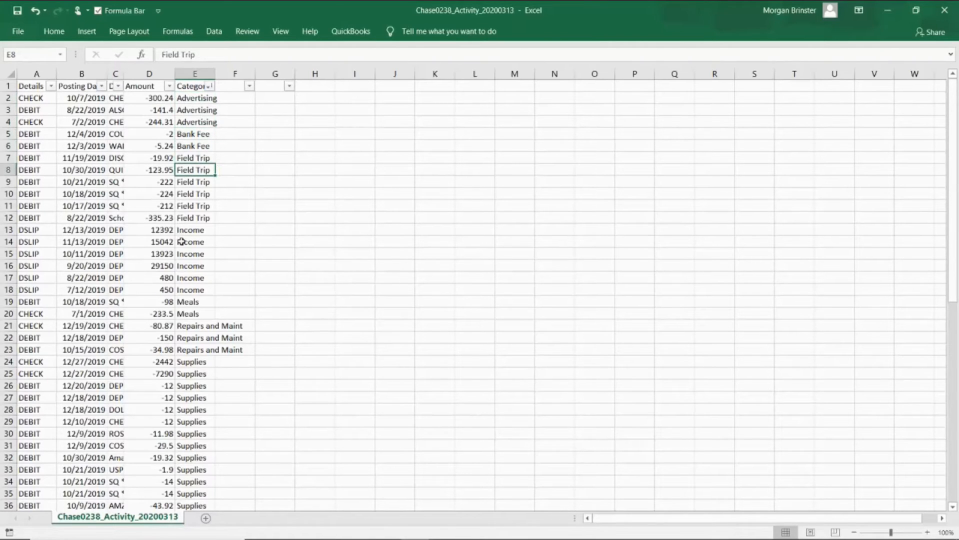
{"action": "mouse_move", "coordinate": [596, 309]}
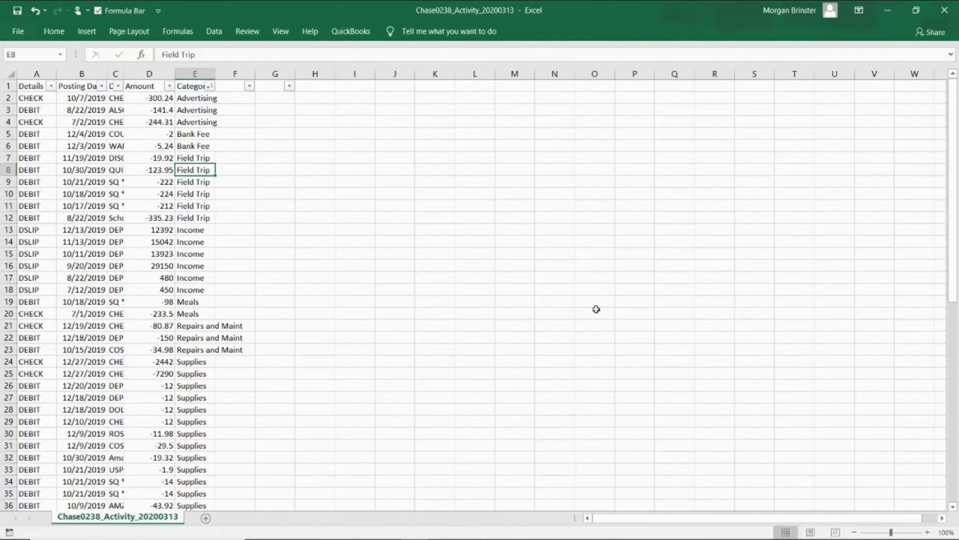
{"action": "scroll", "scroll_direction": "down", "scroll_amount": 3}
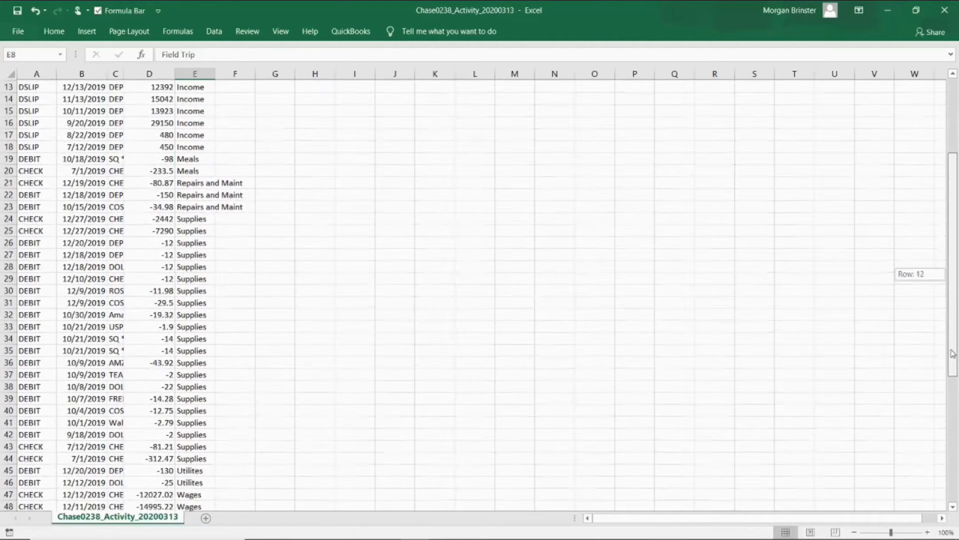
{"action": "scroll", "scroll_direction": "down", "scroll_amount": 3}
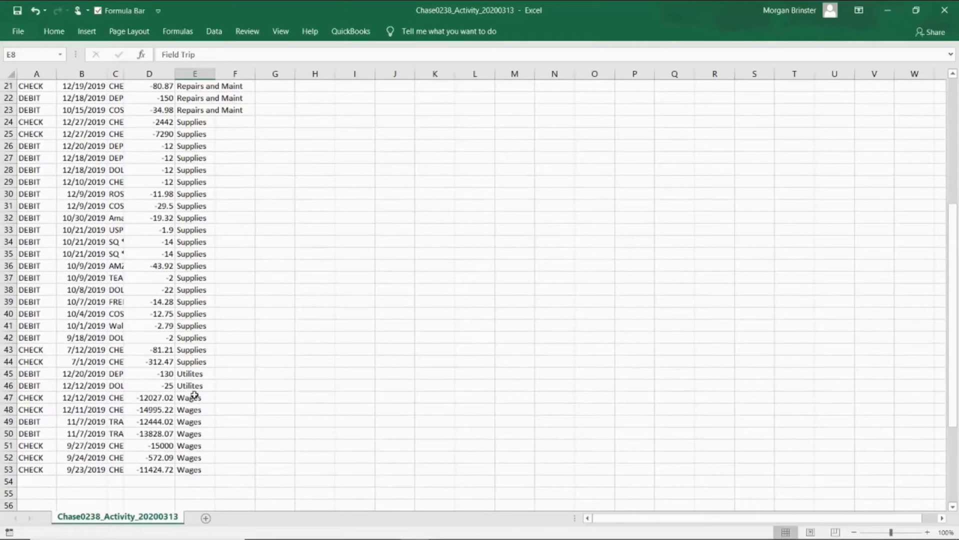
{"action": "scroll", "scroll_direction": "up", "scroll_amount": 3}
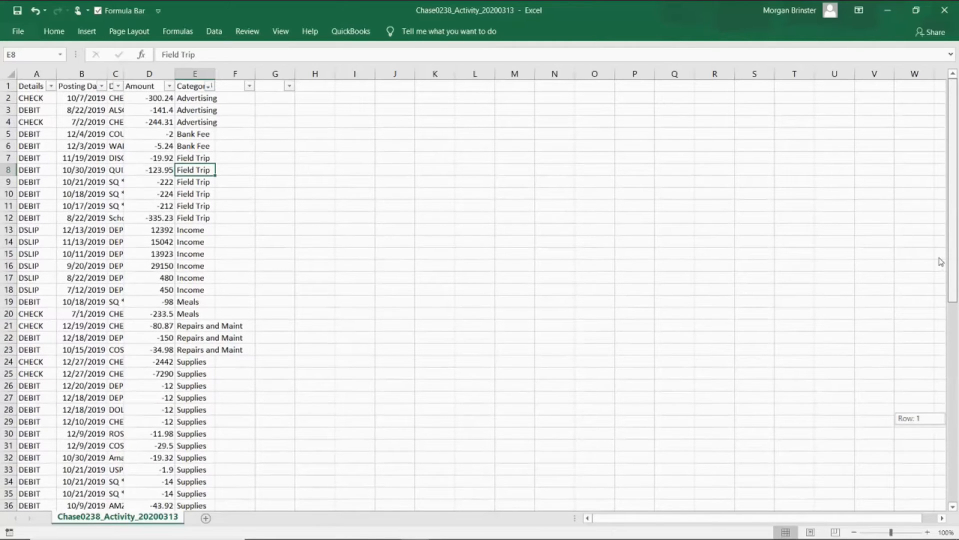
{"action": "mouse_move", "coordinate": [269, 95]}
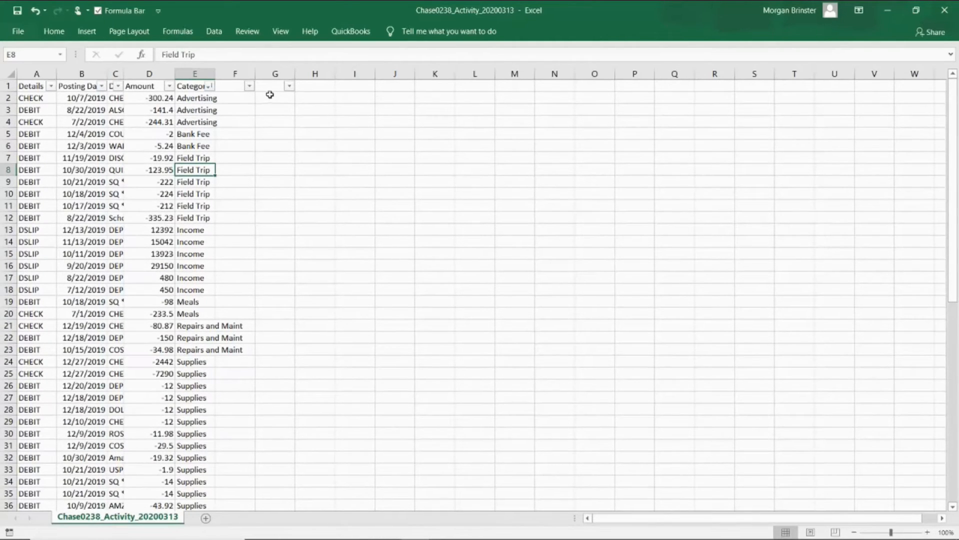
{"action": "left_click", "coordinate": [274, 87]}
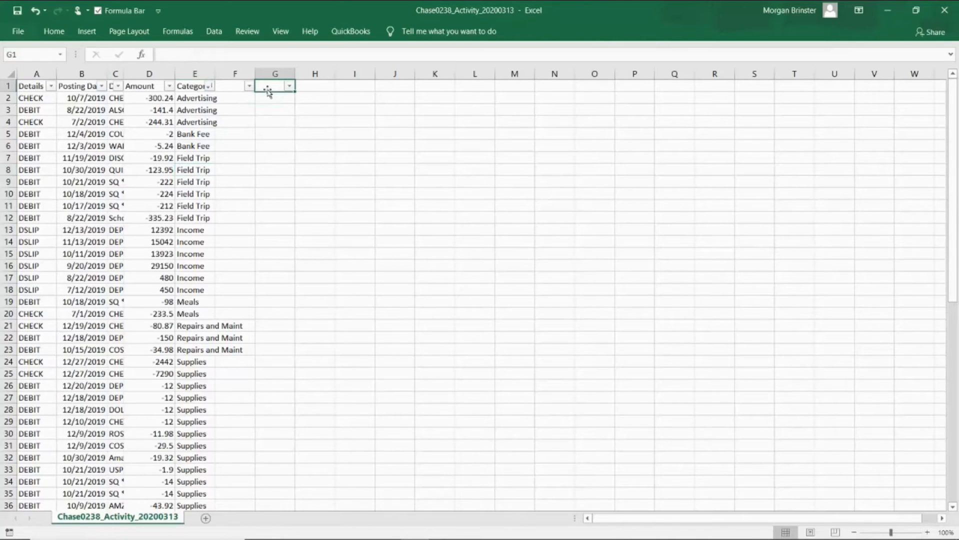
Name column G Totals and sum the Advertising amounts D2:D4 in G4, giving -685.95.
{"action": "type", "text": "Totals"}
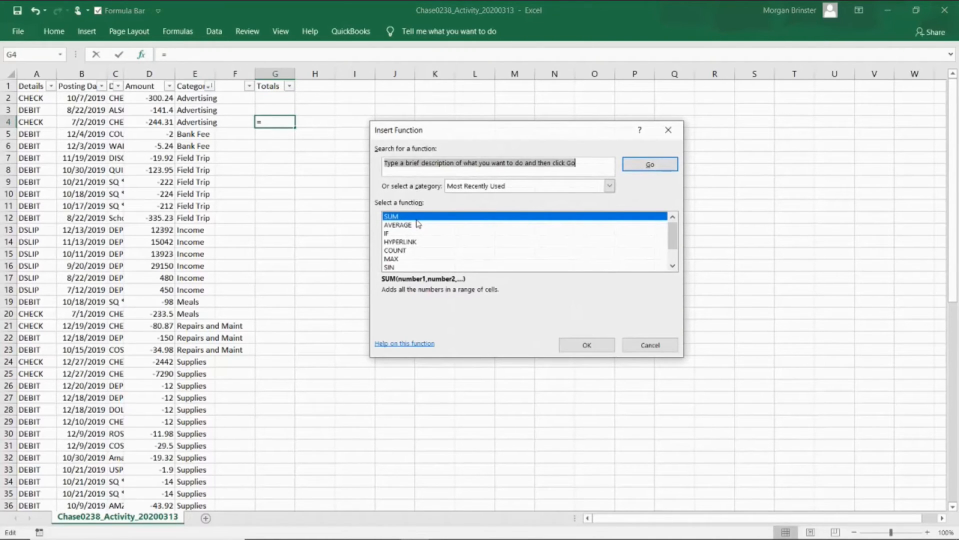
{"action": "left_click", "coordinate": [585, 345]}
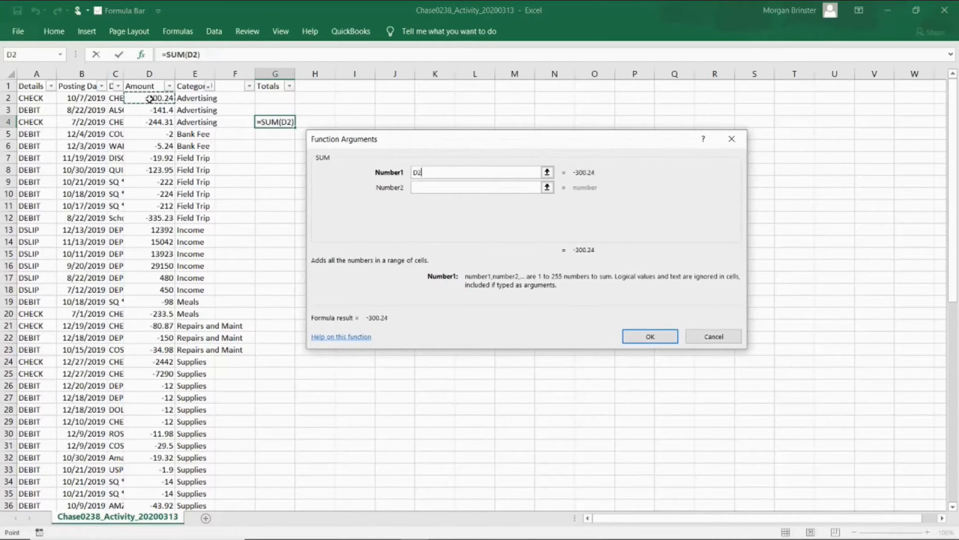
{"action": "left_click", "coordinate": [651, 336]}
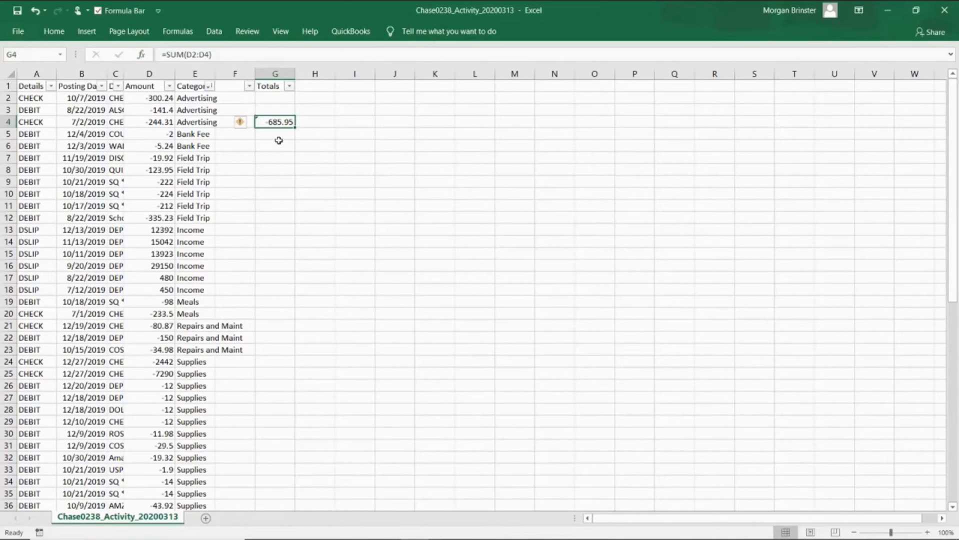
{"action": "mouse_move", "coordinate": [294, 133]}
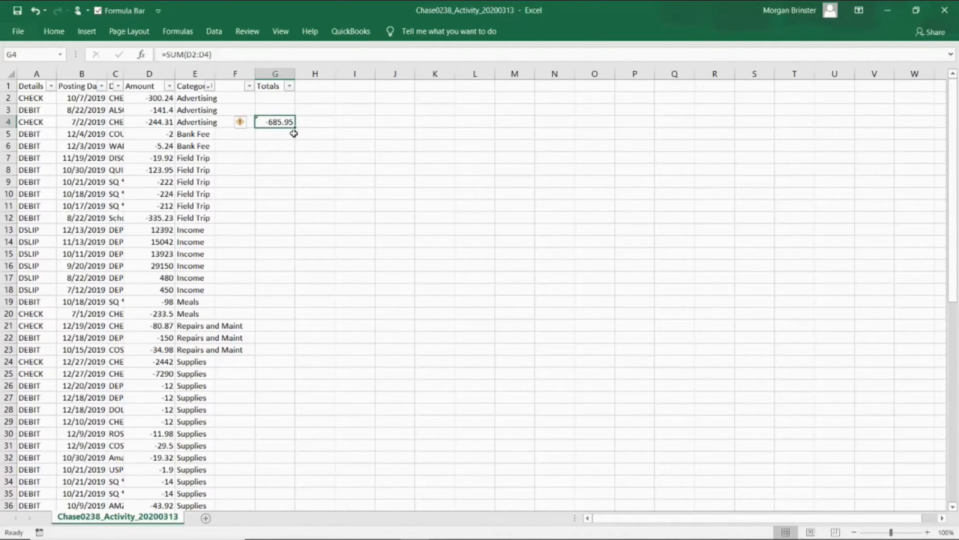
Sum the Bank Fee amounts D5:D6 in G6, giving -7.24, and move to the Field Trip total cell.
{"action": "left_click", "coordinate": [276, 146]}
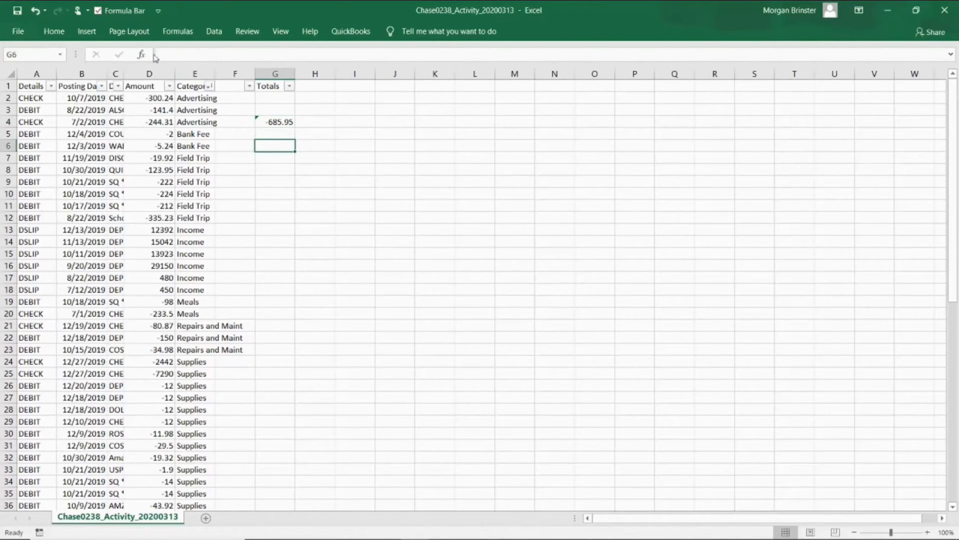
{"action": "left_click", "coordinate": [141, 54]}
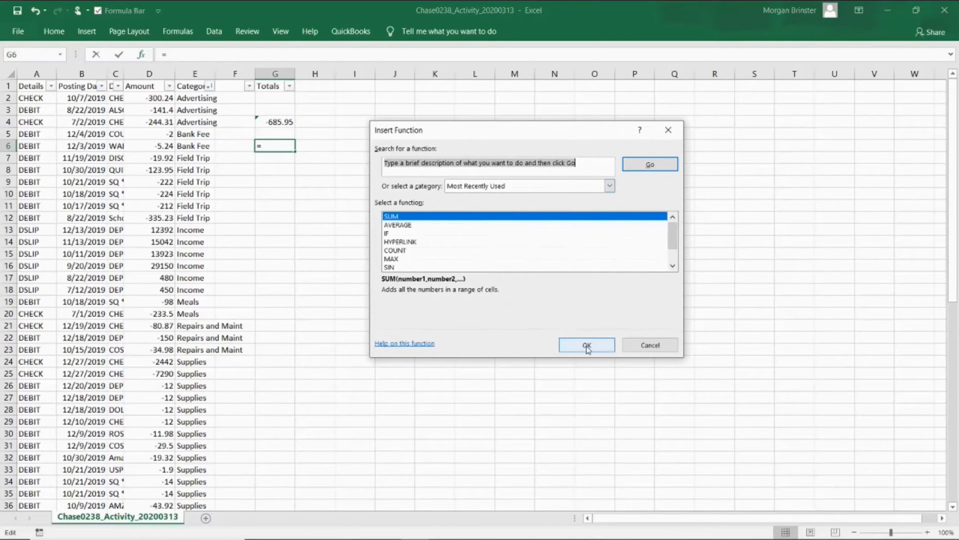
{"action": "left_click", "coordinate": [585, 345]}
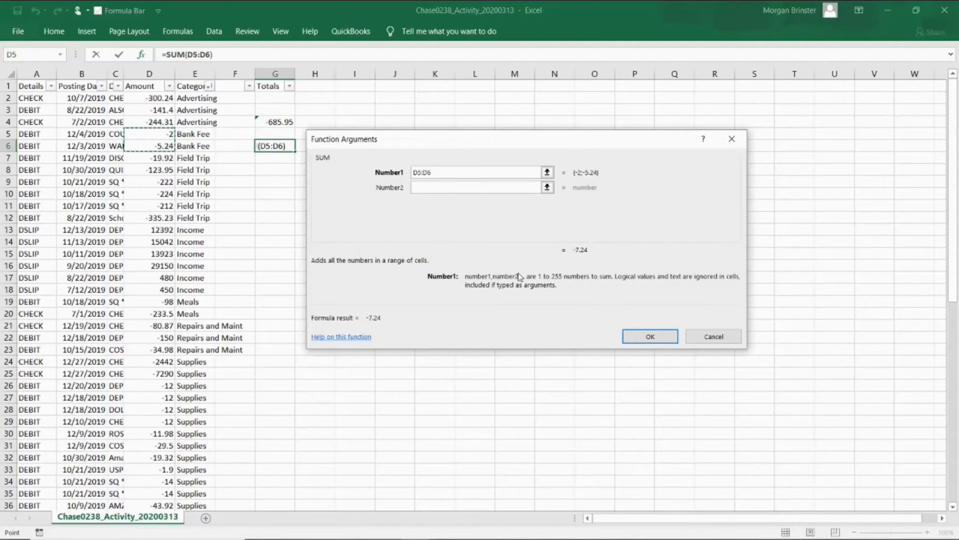
{"action": "left_click", "coordinate": [650, 336]}
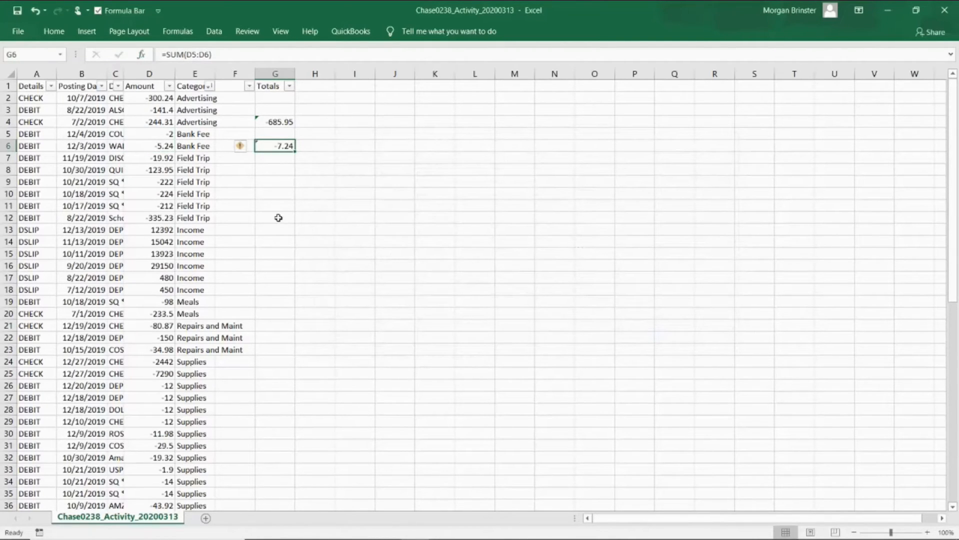
{"action": "left_click", "coordinate": [275, 217]}
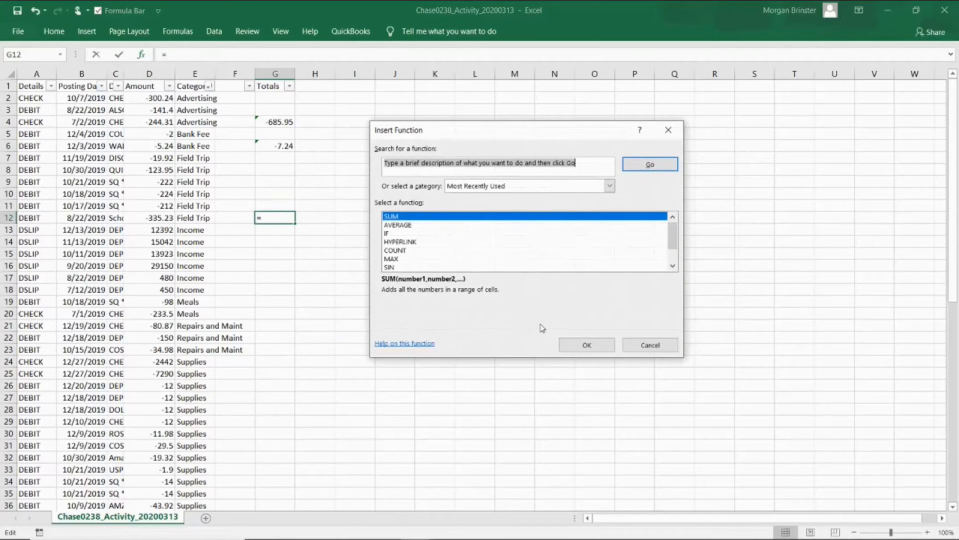
Sum the Field Trip amounts to -1137.1 and confirm the Meals total of -331.5.
{"action": "left_click", "coordinate": [585, 344]}
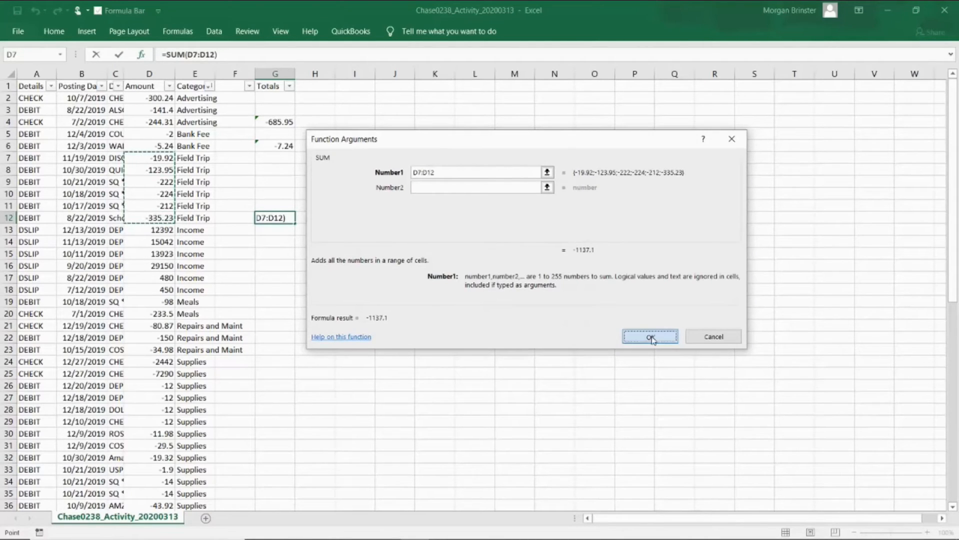
{"action": "left_click", "coordinate": [650, 337]}
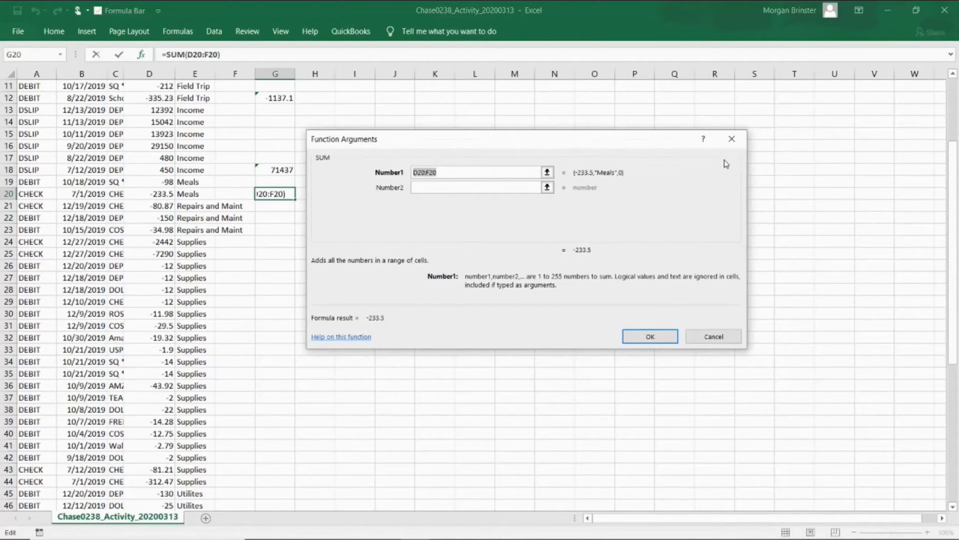
{"action": "mouse_move", "coordinate": [190, 191]}
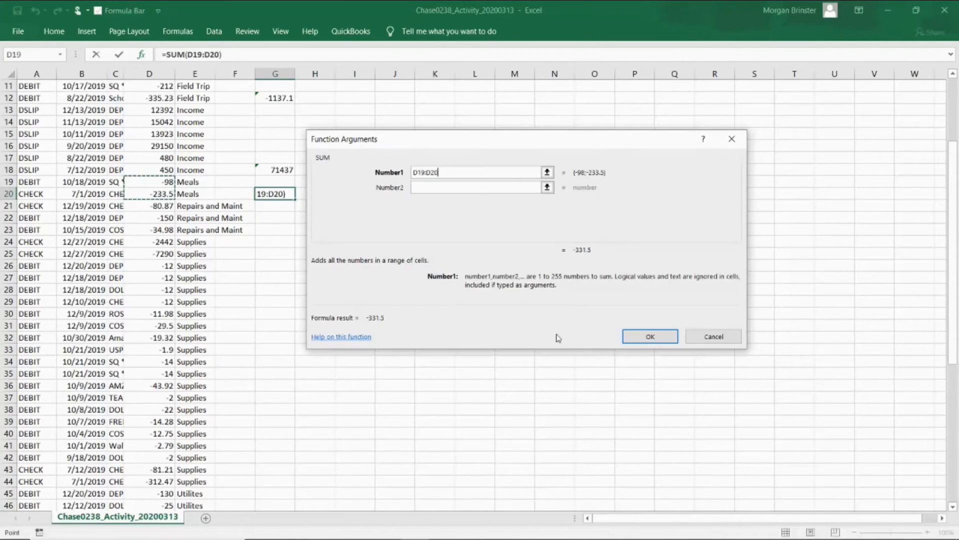
{"action": "left_click", "coordinate": [649, 336]}
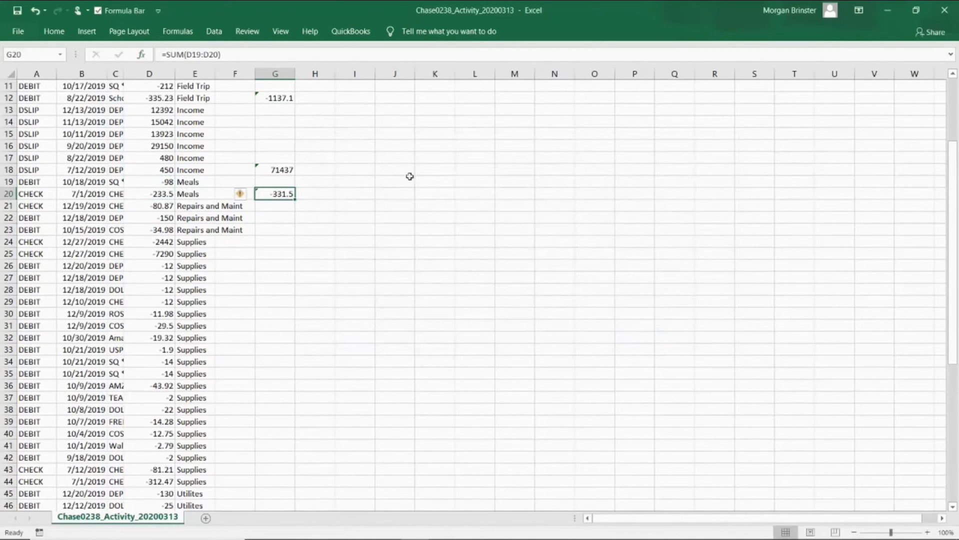
Sum the Repairs and Maint amounts, giving -265.85 in the Totals column.
{"action": "left_click", "coordinate": [276, 229]}
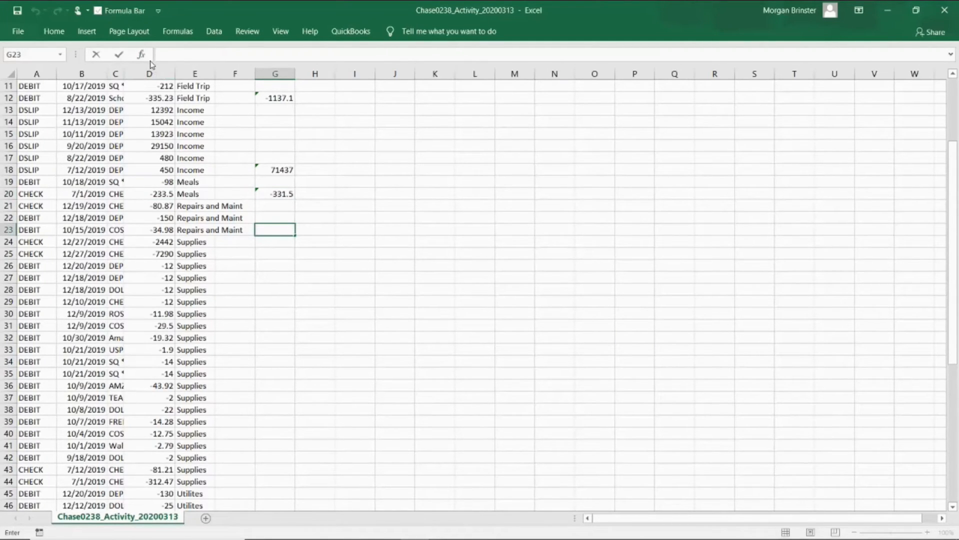
{"action": "left_click", "coordinate": [140, 54]}
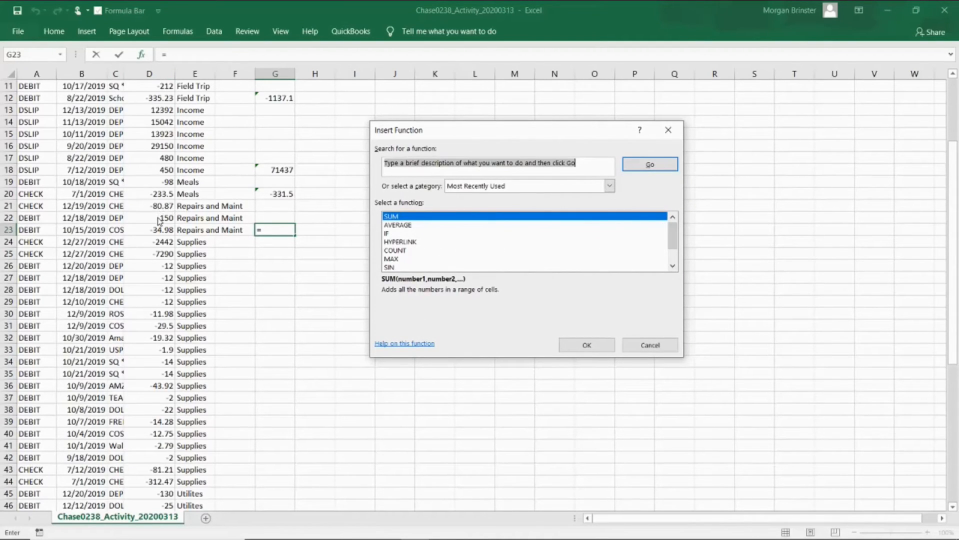
{"action": "left_click", "coordinate": [585, 344]}
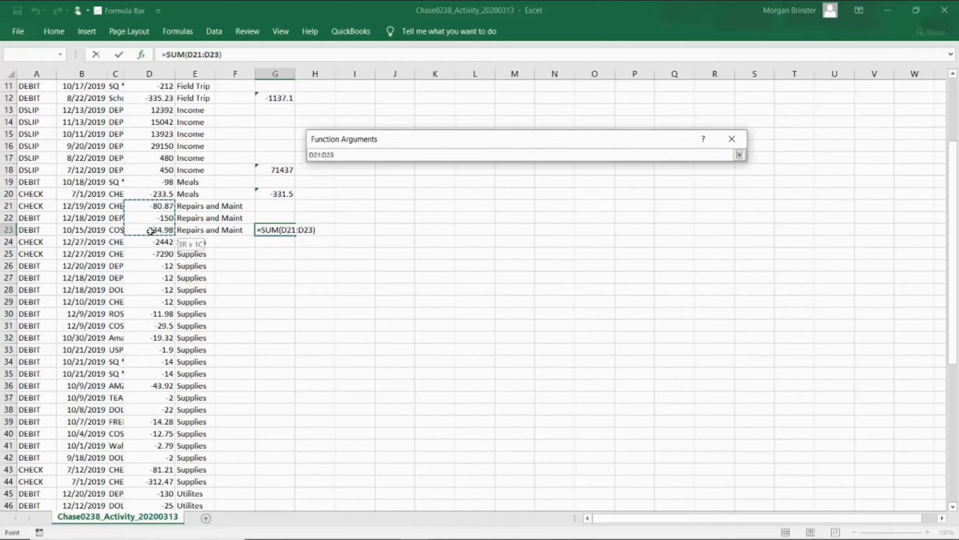
{"action": "key", "text": "Return"}
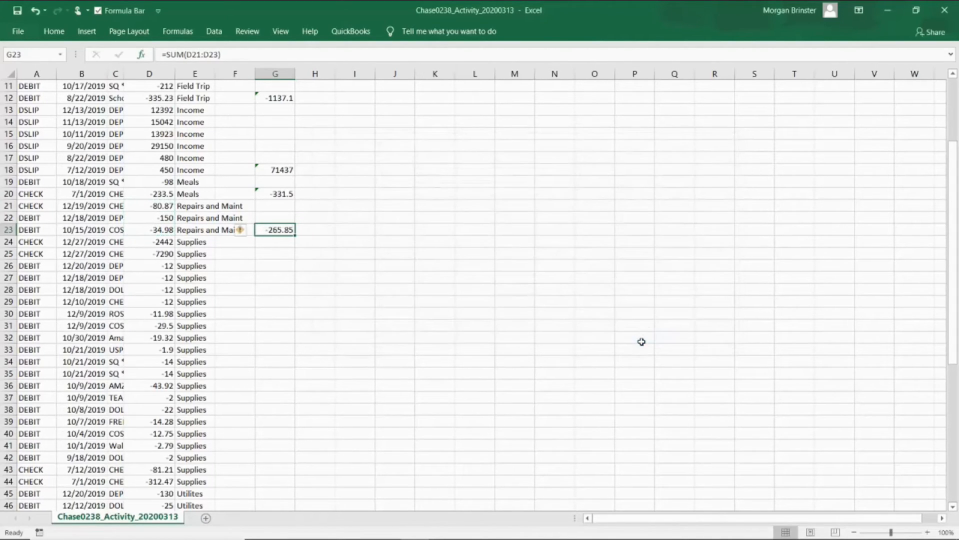
{"action": "mouse_move", "coordinate": [918, 199]}
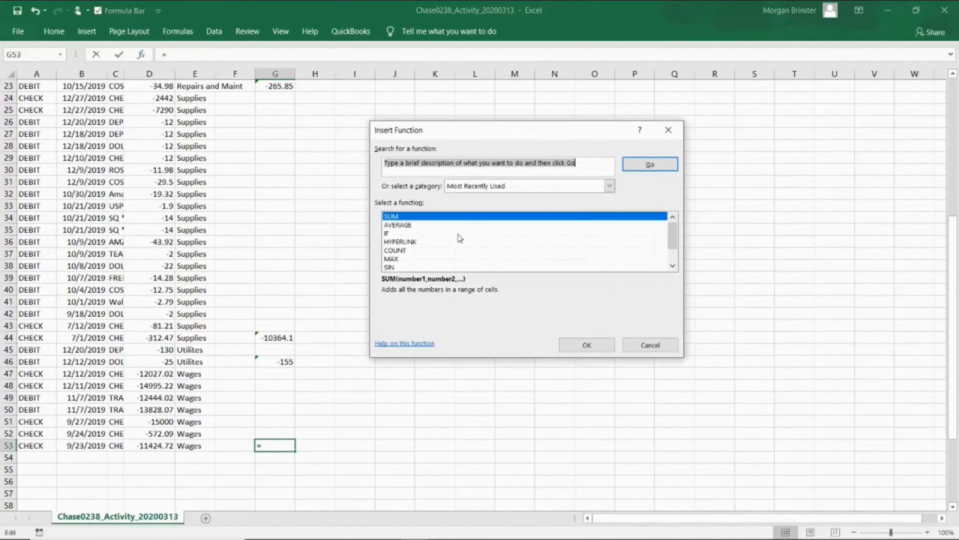
Finish the Wages total of -80291.1 and check the Advertising and Income total formulas in G4 and G18.
{"action": "left_click", "coordinate": [585, 345]}
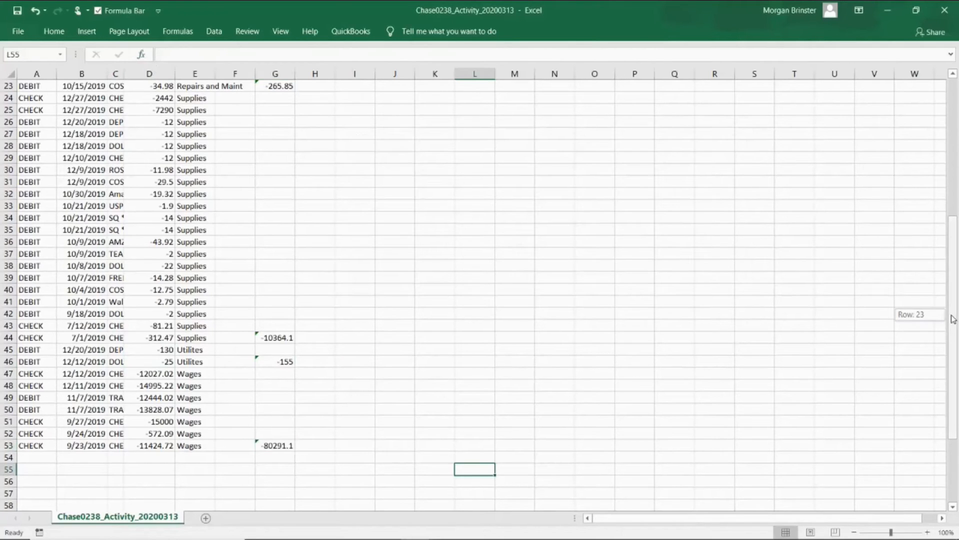
{"action": "scroll", "scroll_direction": "up", "scroll_amount": 3}
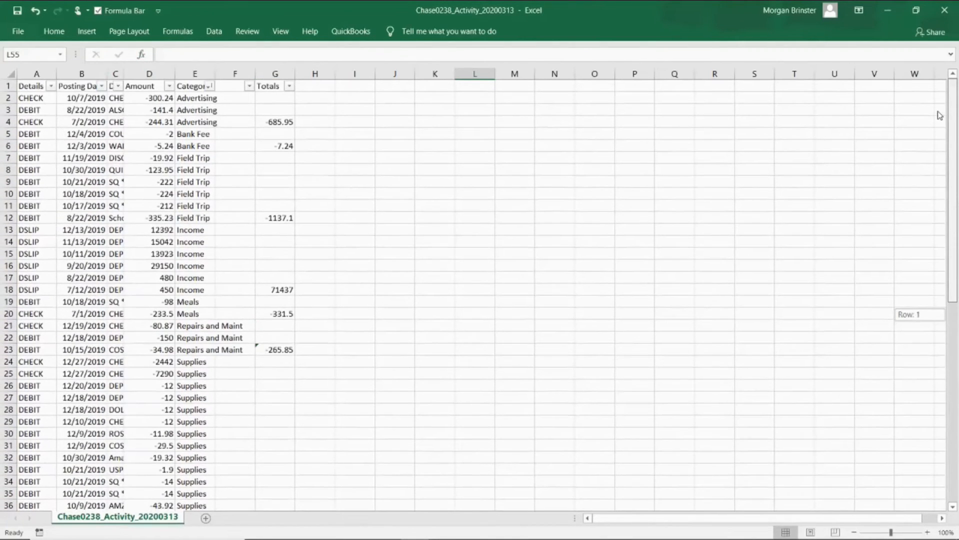
{"action": "mouse_move", "coordinate": [489, 113]}
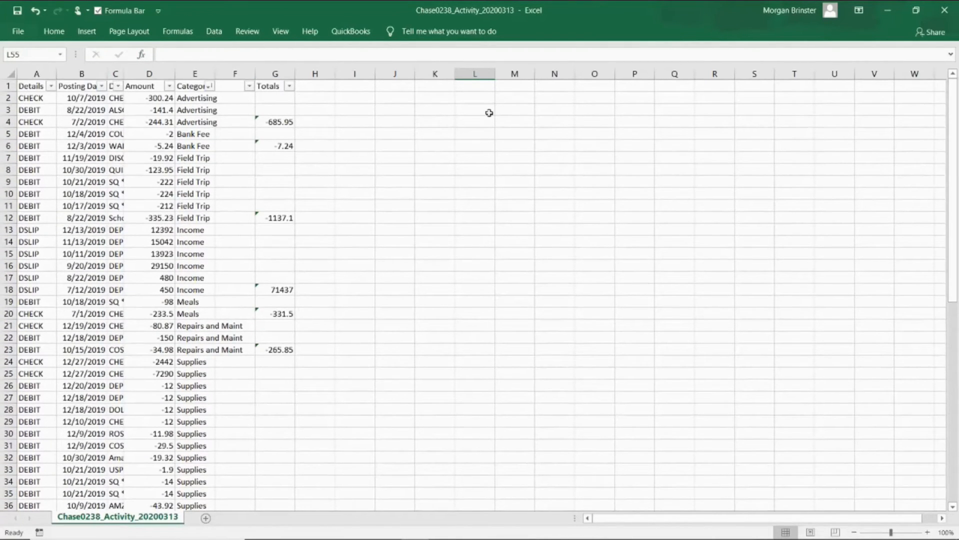
{"action": "left_click", "coordinate": [275, 122]}
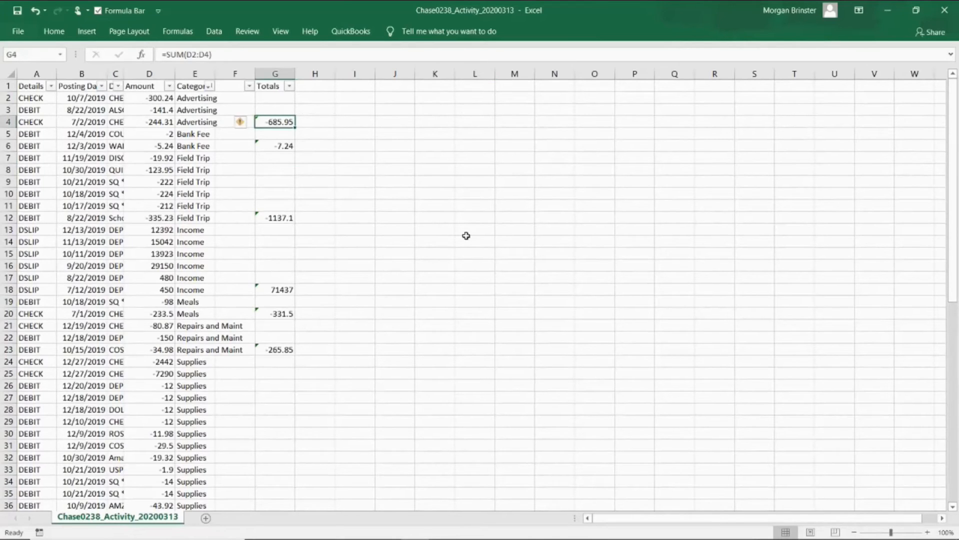
{"action": "left_click", "coordinate": [274, 289]}
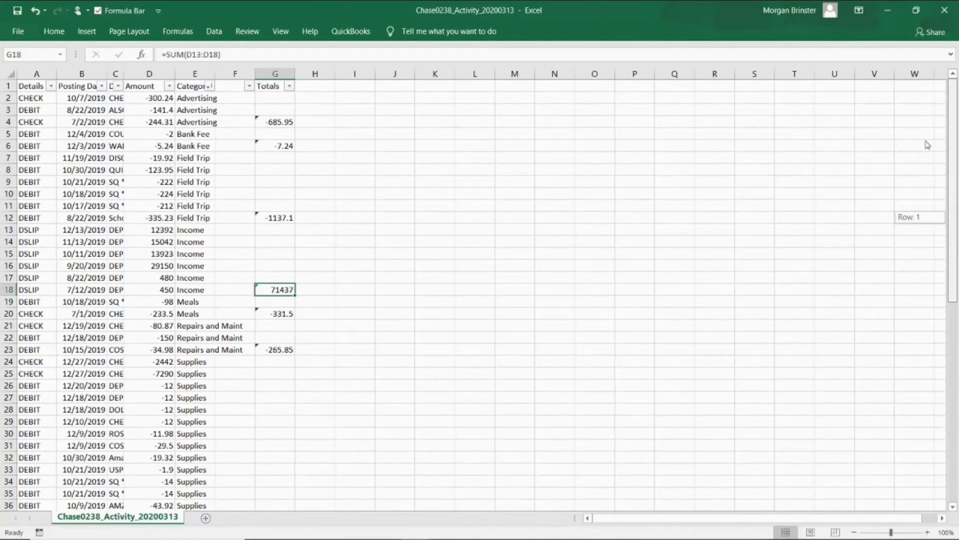
{"action": "mouse_move", "coordinate": [485, 159]}
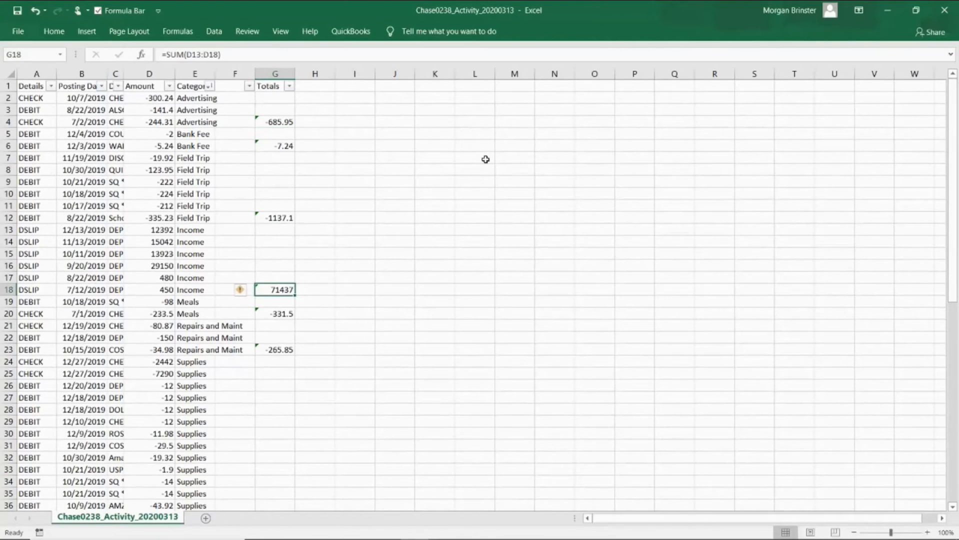
List Advertising 685, Bank Fee 7.2, Field Trip 1137 and Repairs 265, summed to 2094.2 in M11.
{"action": "left_click", "coordinate": [514, 158]}
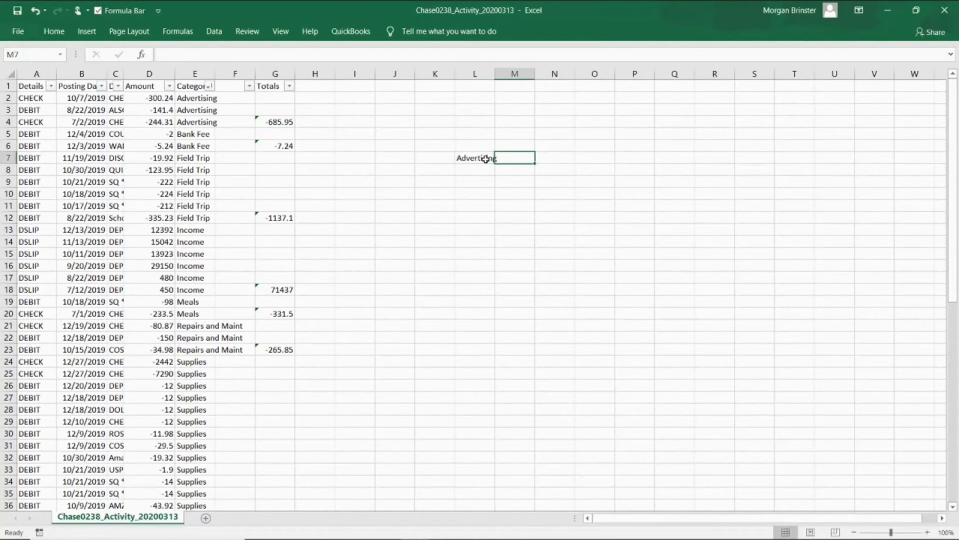
{"action": "type", "text": "7.2"}
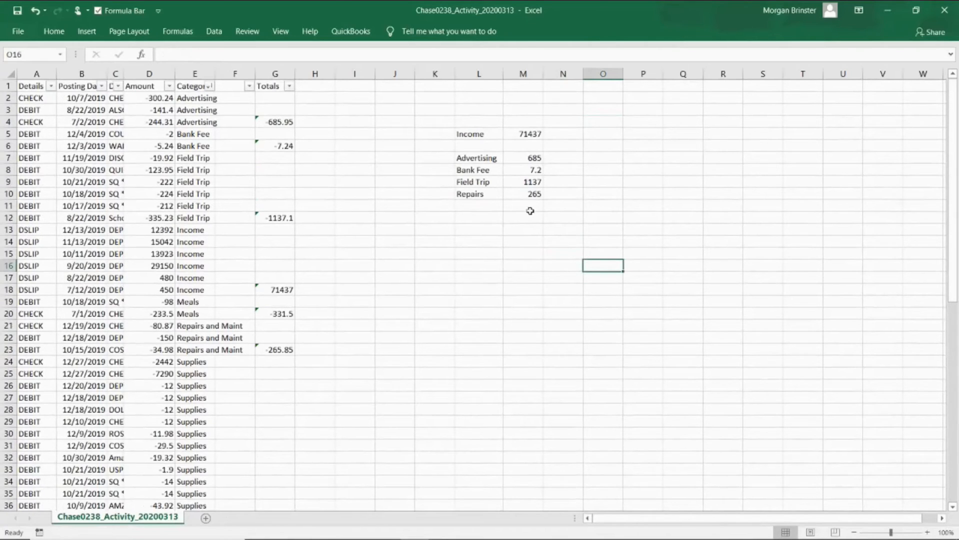
{"action": "left_click", "coordinate": [524, 205]}
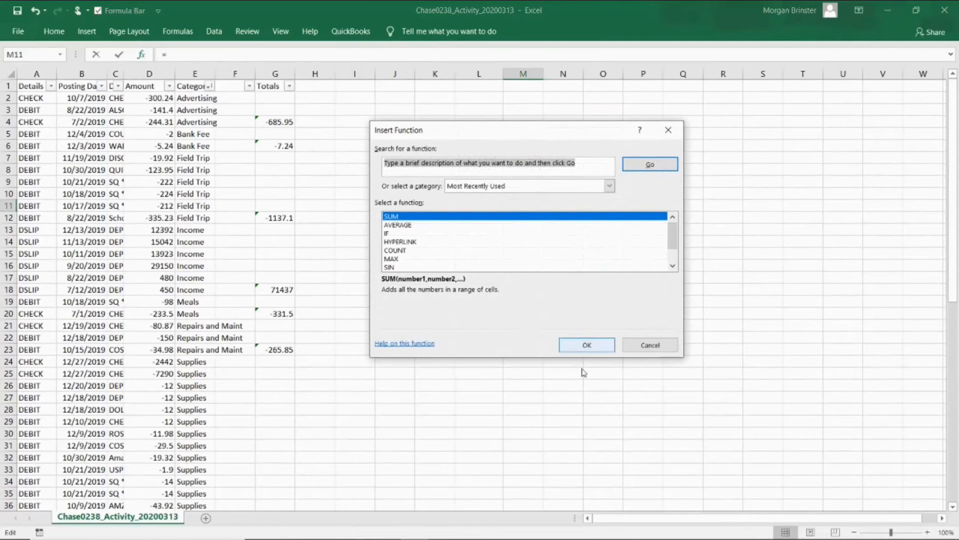
{"action": "left_click", "coordinate": [585, 345]}
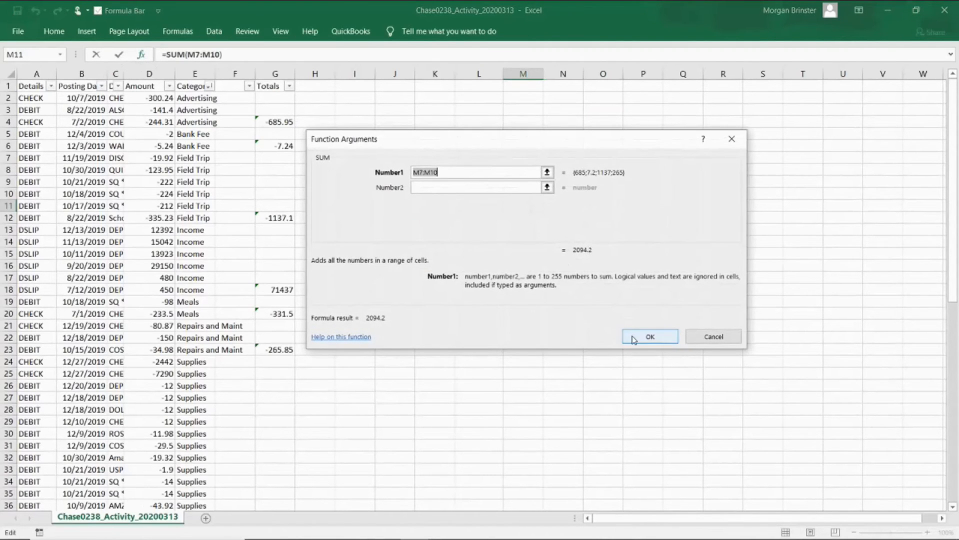
{"action": "left_click", "coordinate": [650, 336]}
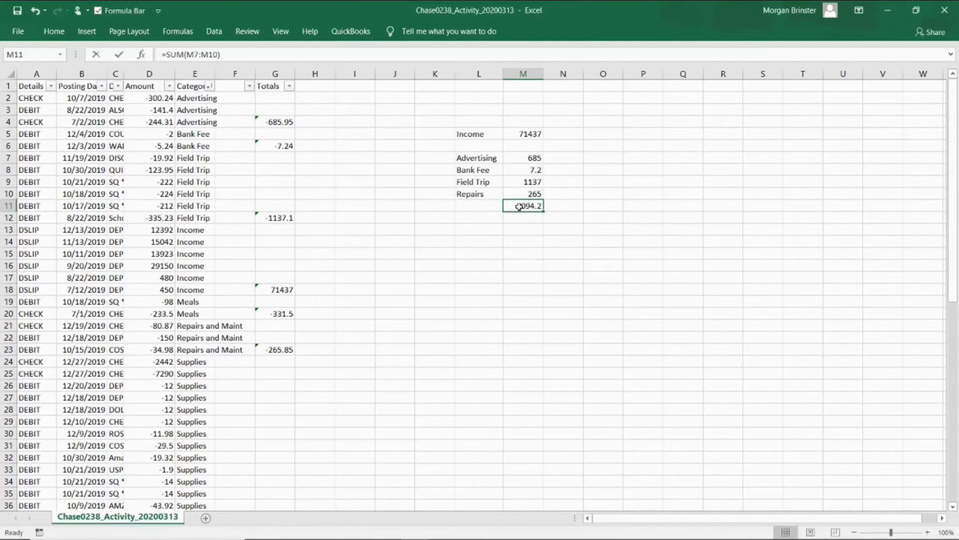
Check the expense total formula in M11 without changing it.
{"action": "double_click", "coordinate": [522, 206]}
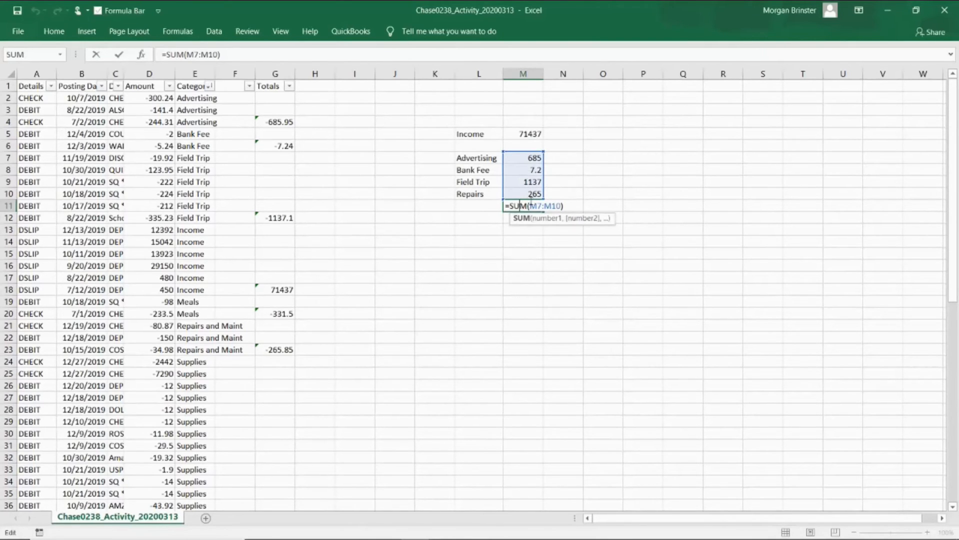
{"action": "mouse_move", "coordinate": [531, 194]}
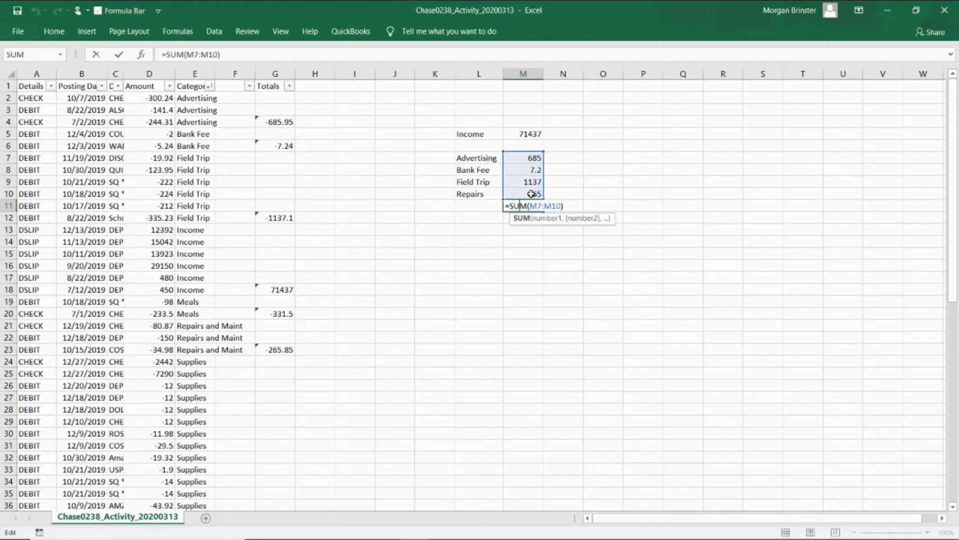
{"action": "key", "text": "Return"}
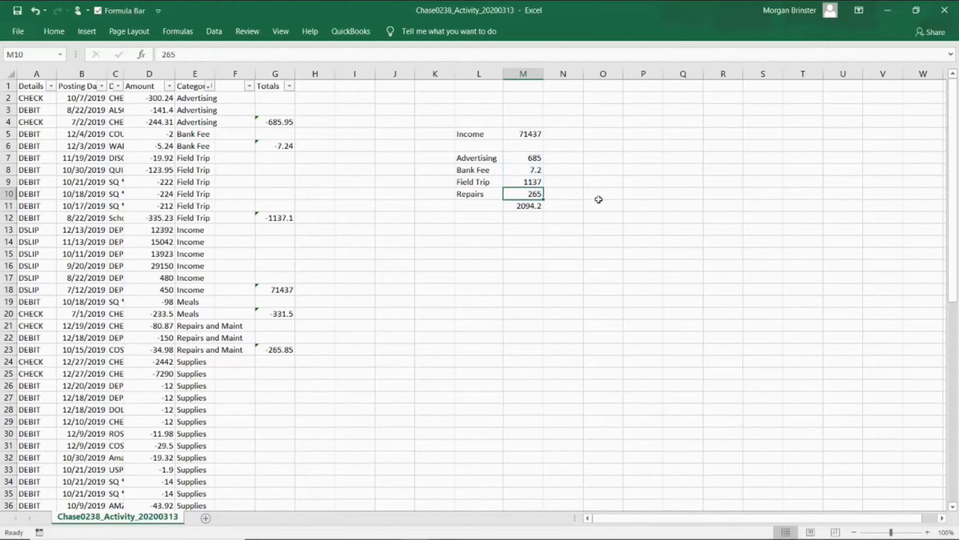
{"action": "left_click", "coordinate": [643, 229]}
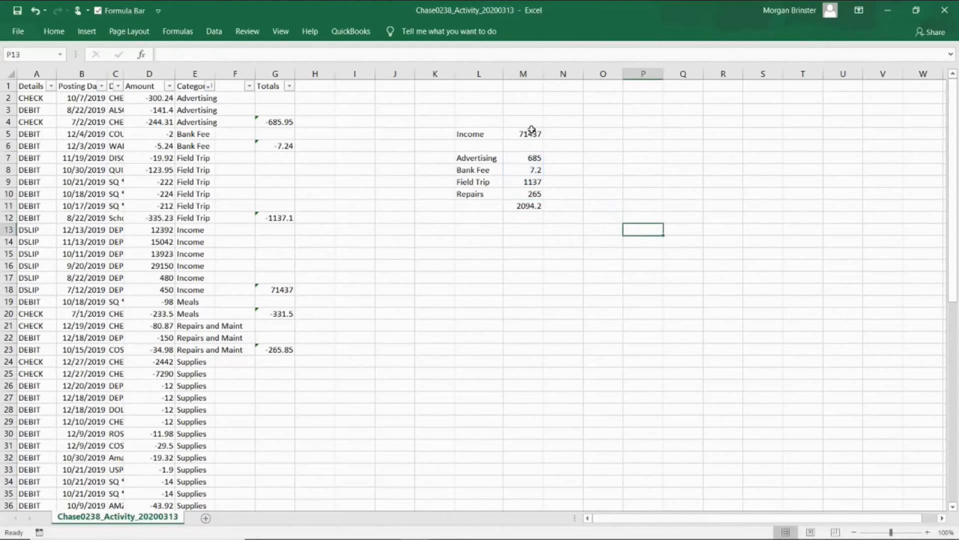
Compute profit in M13 as income M5 minus expenses M11, giving 69342.8, and select column M.
{"action": "left_click", "coordinate": [523, 230]}
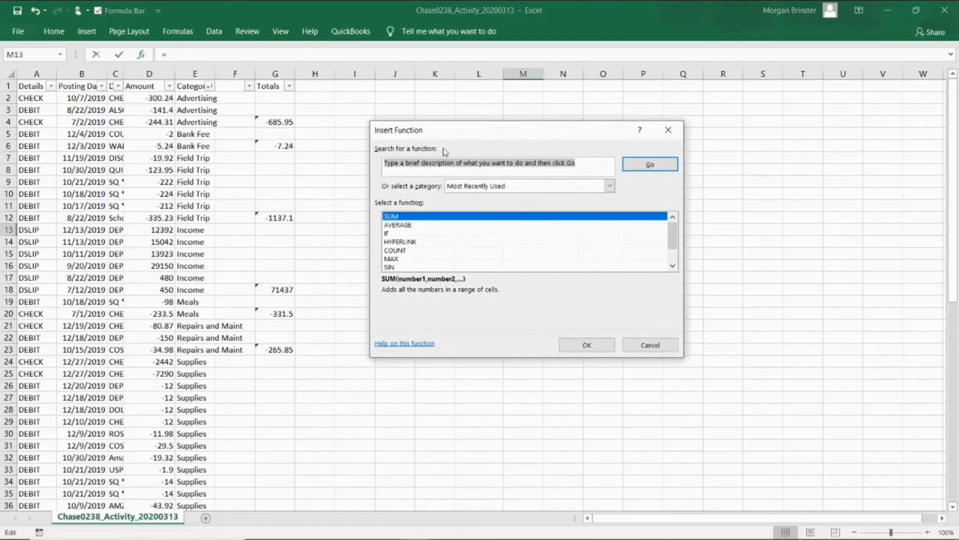
{"action": "left_click", "coordinate": [585, 344]}
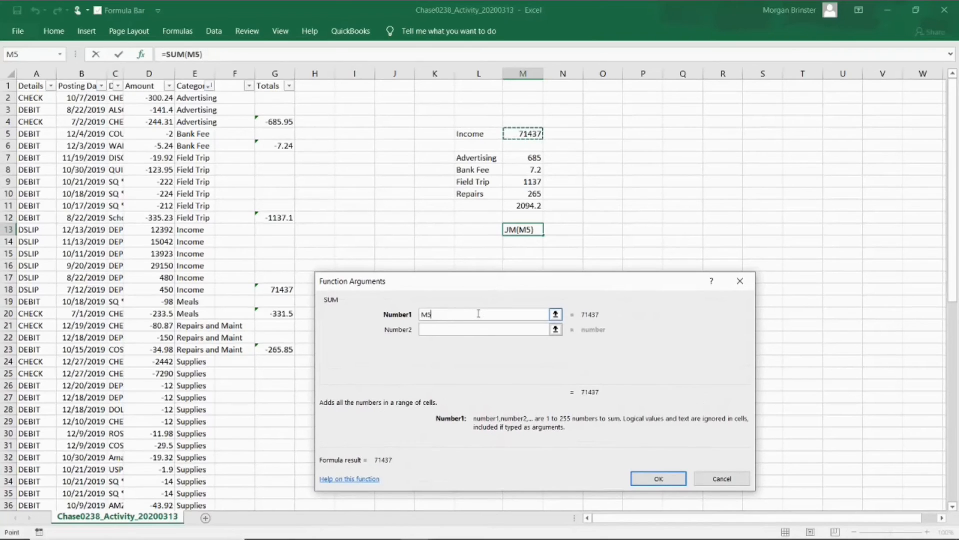
{"action": "type", "text": "-M11"}
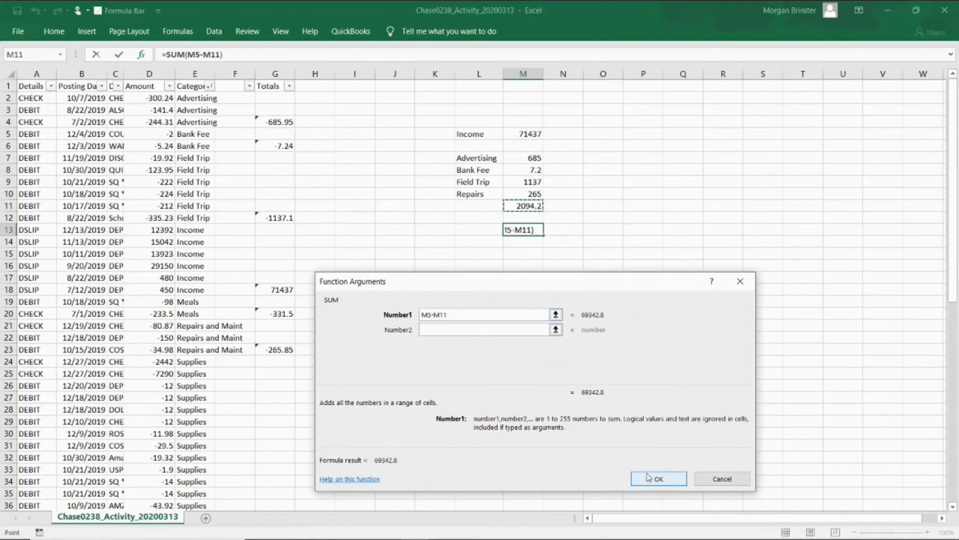
{"action": "left_click", "coordinate": [658, 478]}
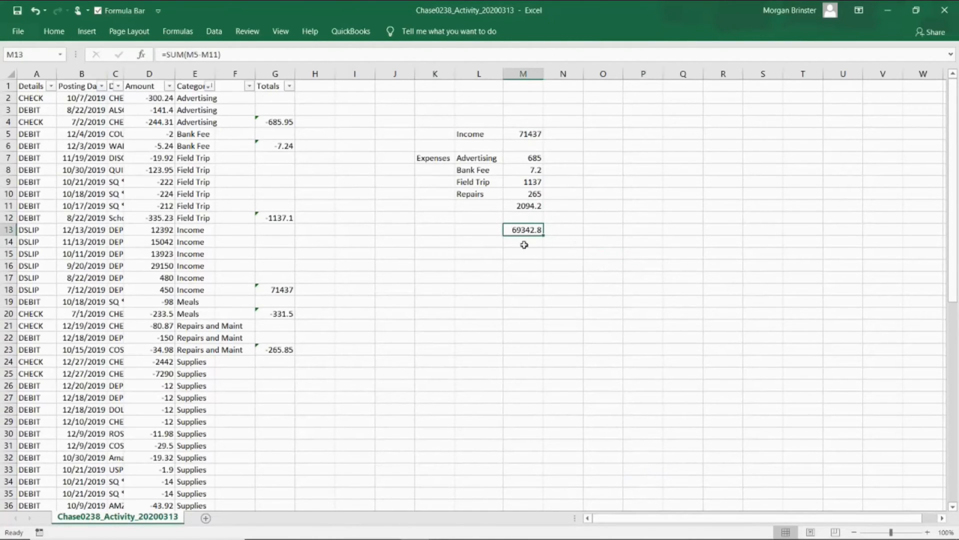
{"action": "left_click", "coordinate": [523, 73]}
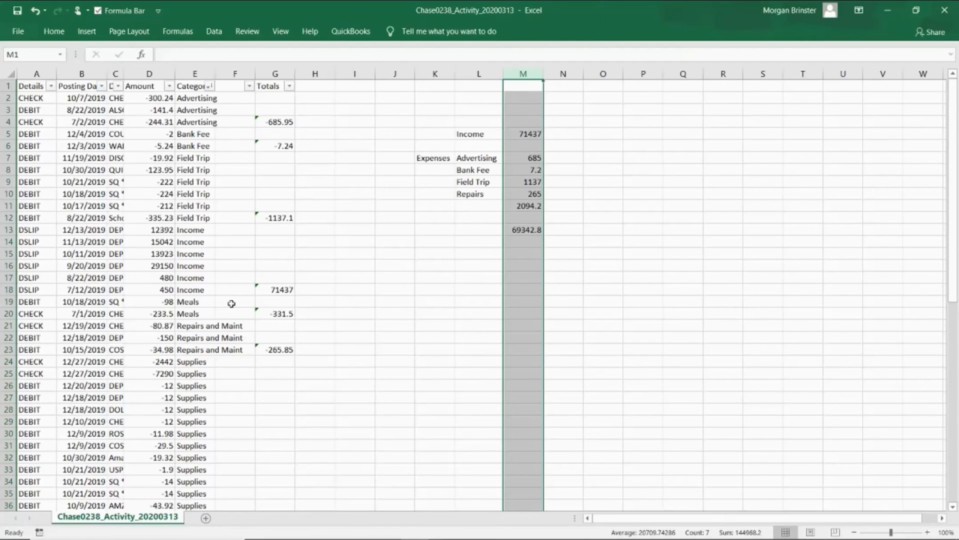
{"action": "mouse_move", "coordinate": [525, 240]}
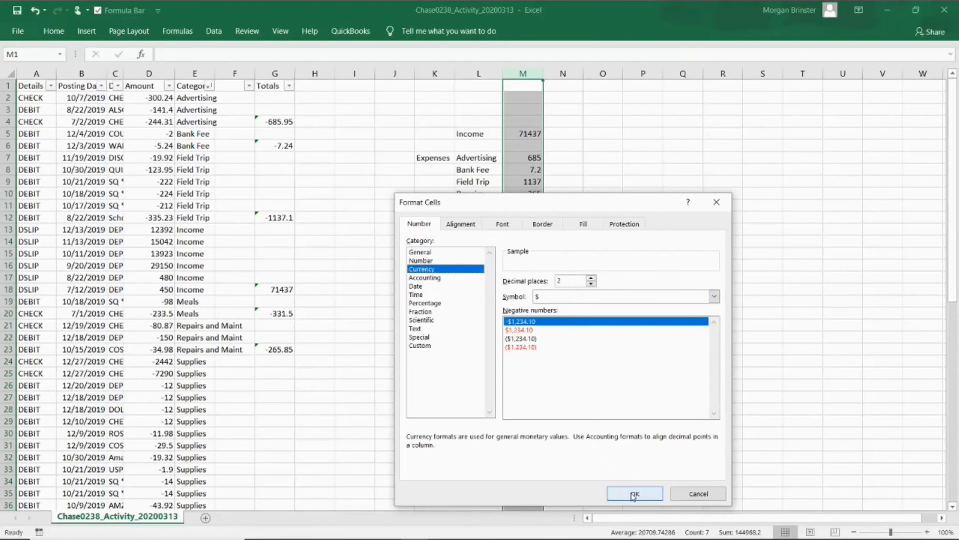
Format column M amounts as $ currency with 2 decimal places and confirm.
{"action": "left_click", "coordinate": [636, 494]}
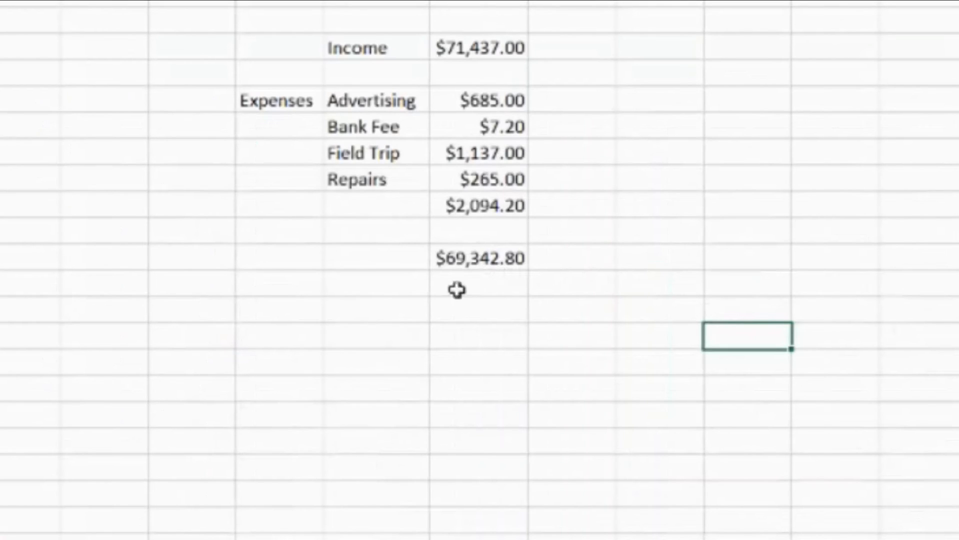
{"action": "left_click", "coordinate": [509, 284]}
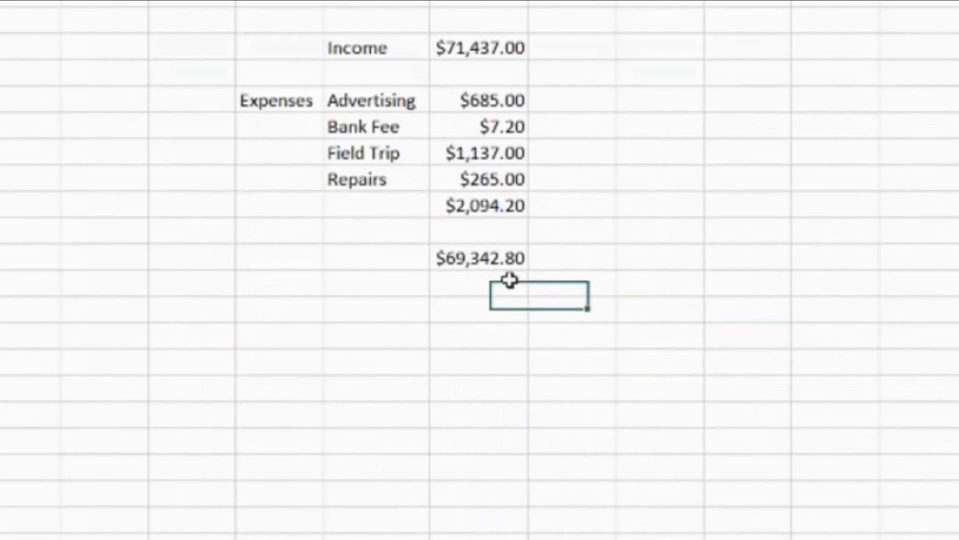